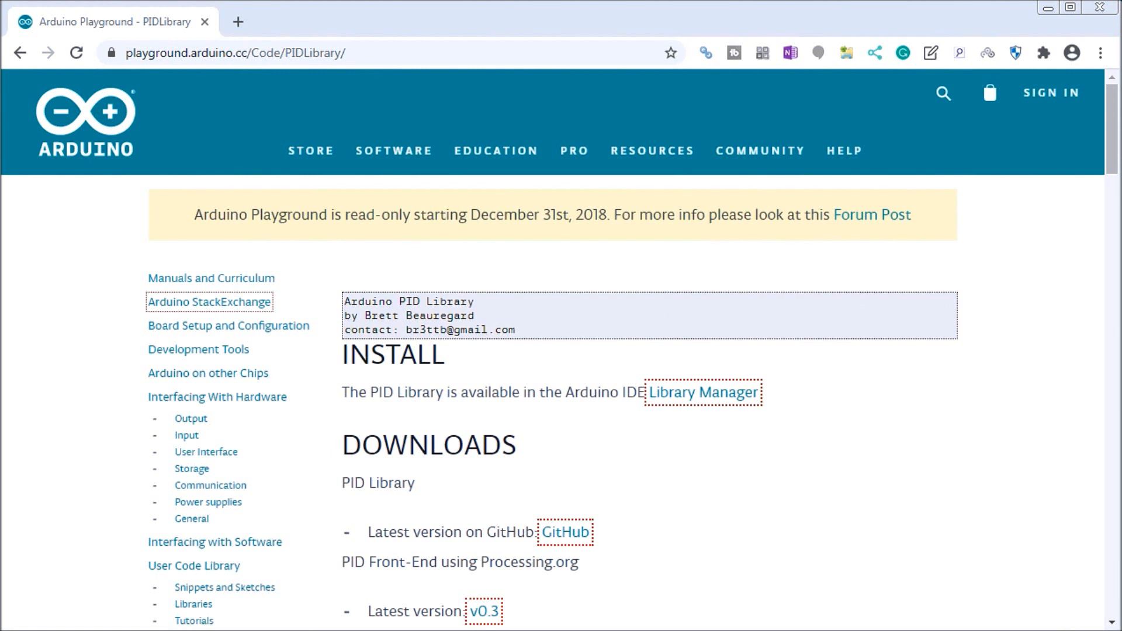
mouse_move(447, 420)
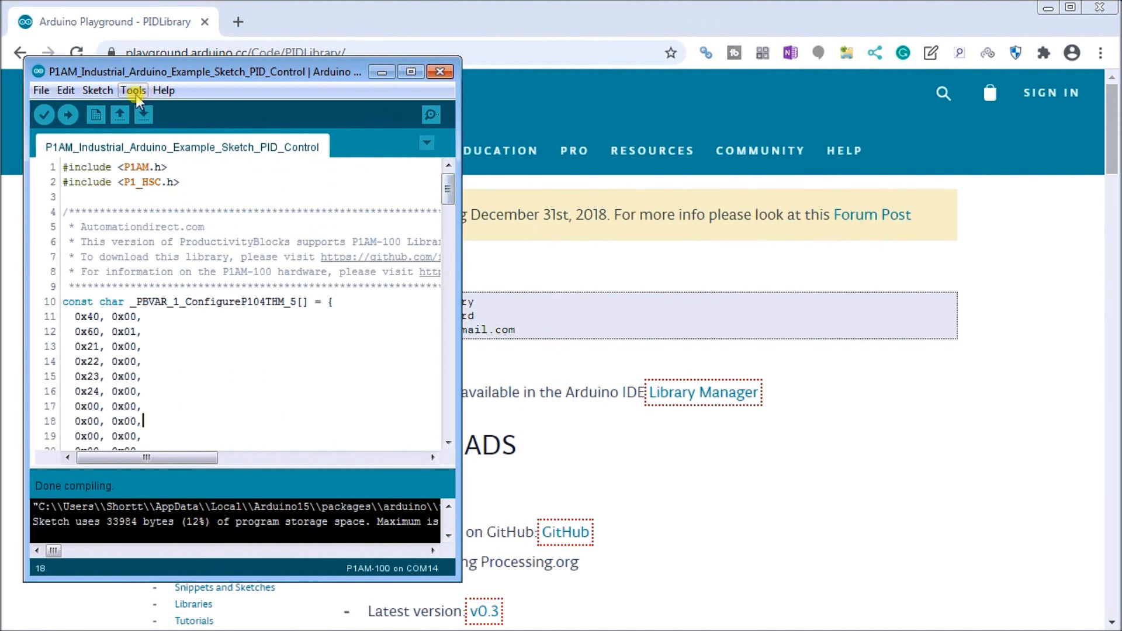
- Search the Library Manager for 'pid' and locate Brett Beauregard's PID library 1.2.0
left_click(97, 90)
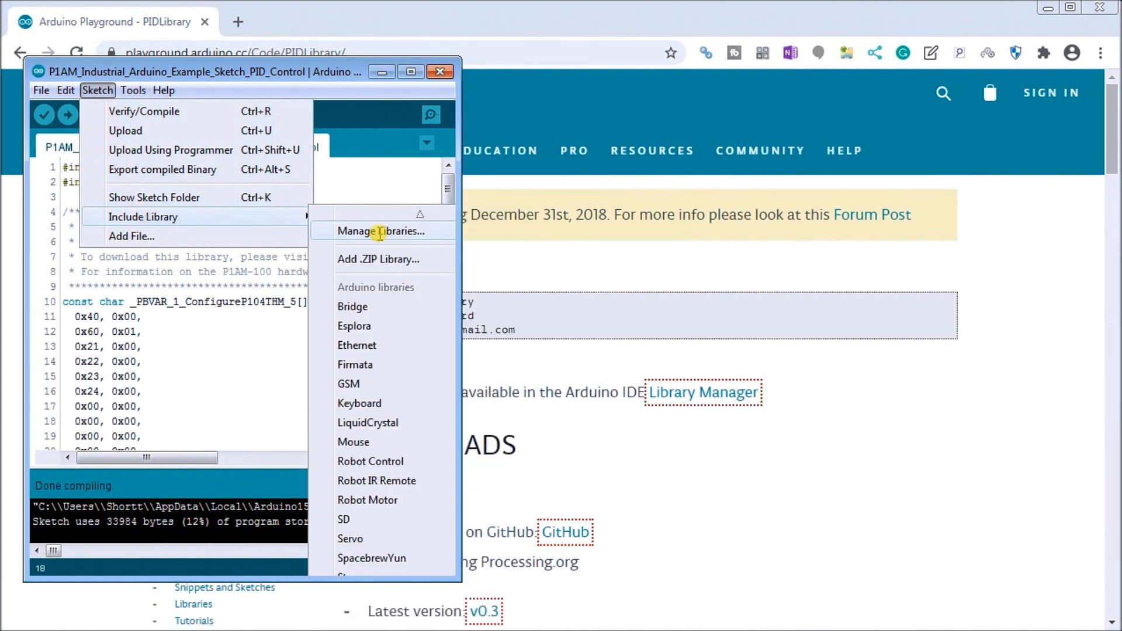
left_click(379, 232)
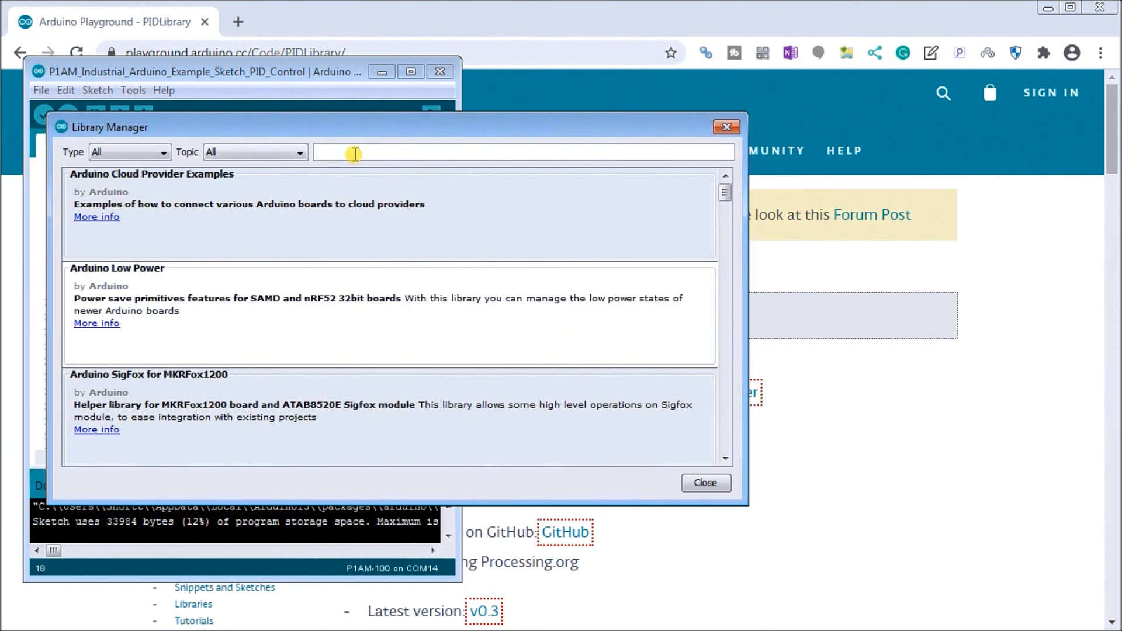
type("pid")
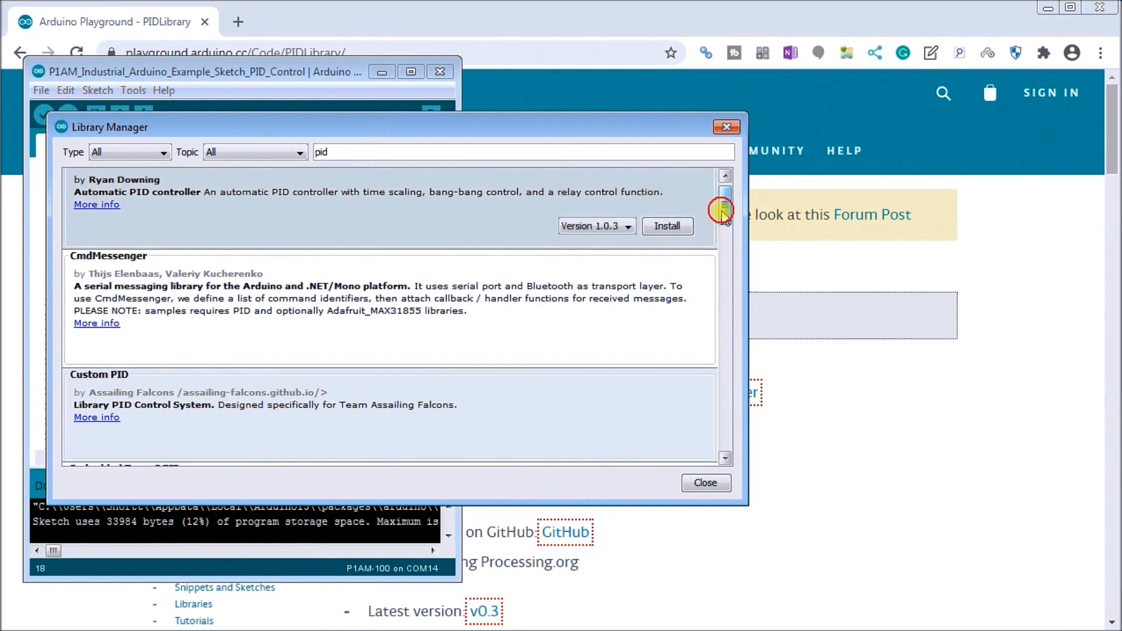
scroll("down", 3)
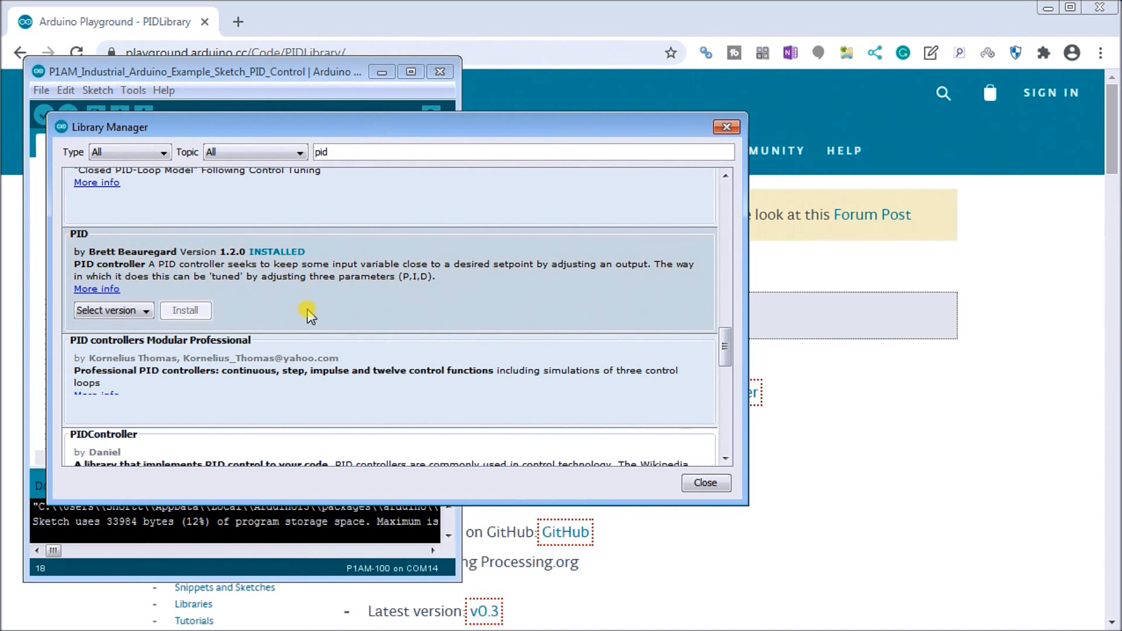
mouse_move(261, 299)
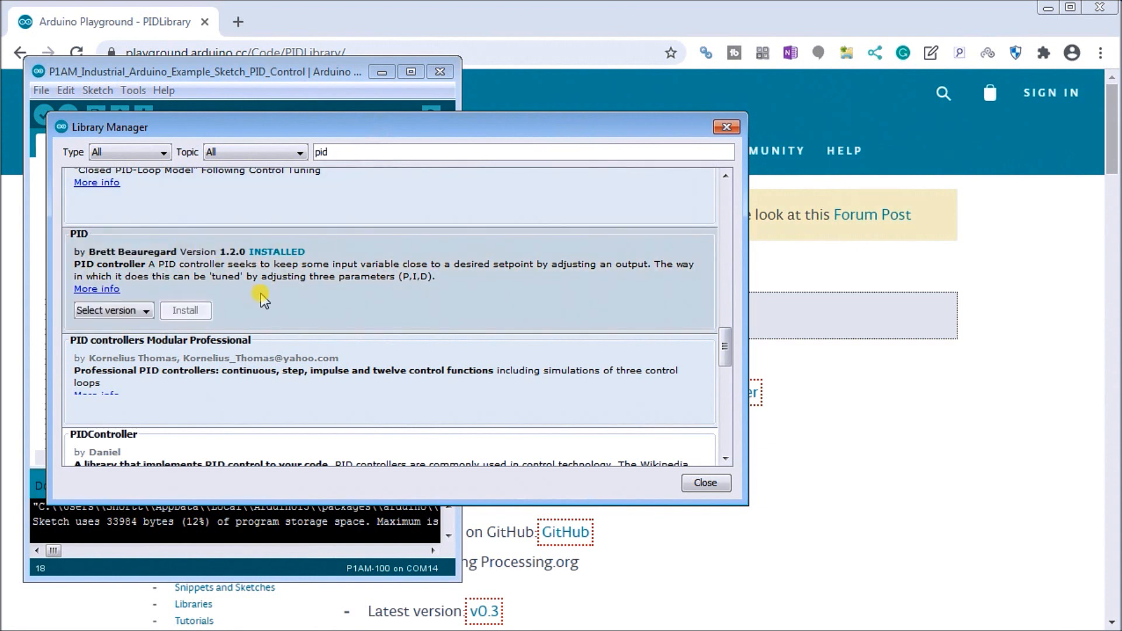
mouse_move(229, 267)
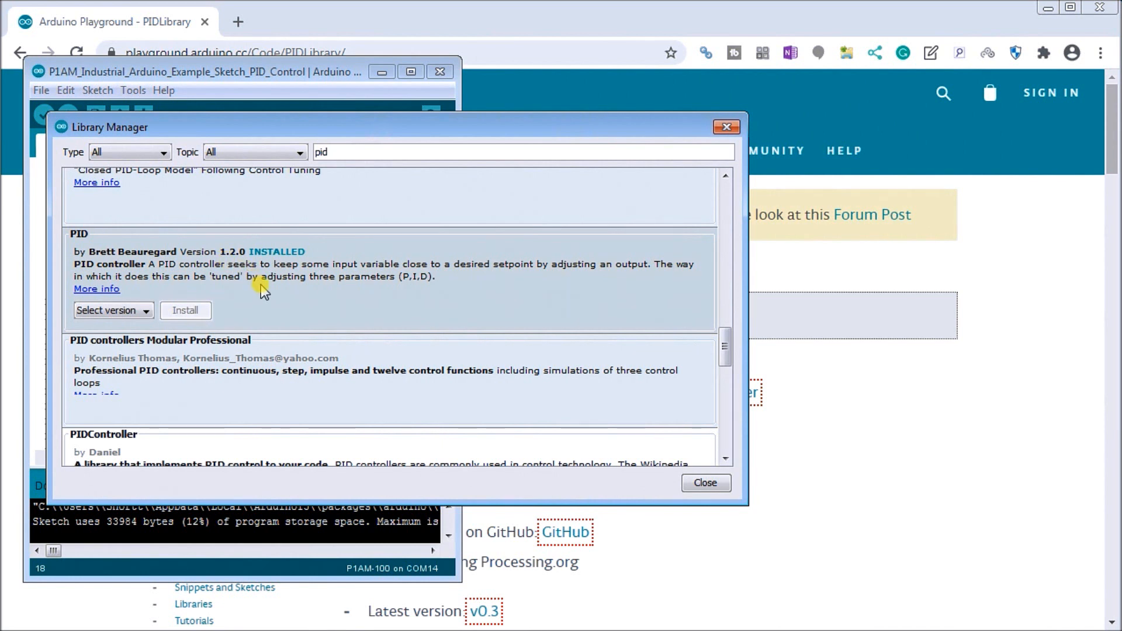
mouse_move(278, 300)
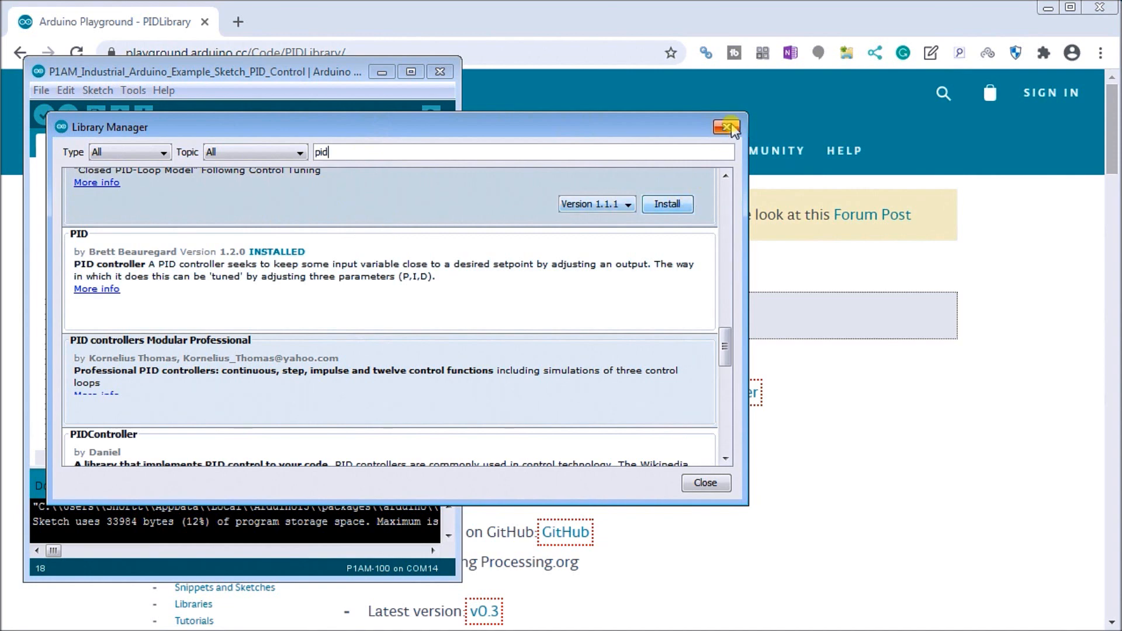
- Close the Library Manager to return to the PID control sketch
left_click(726, 126)
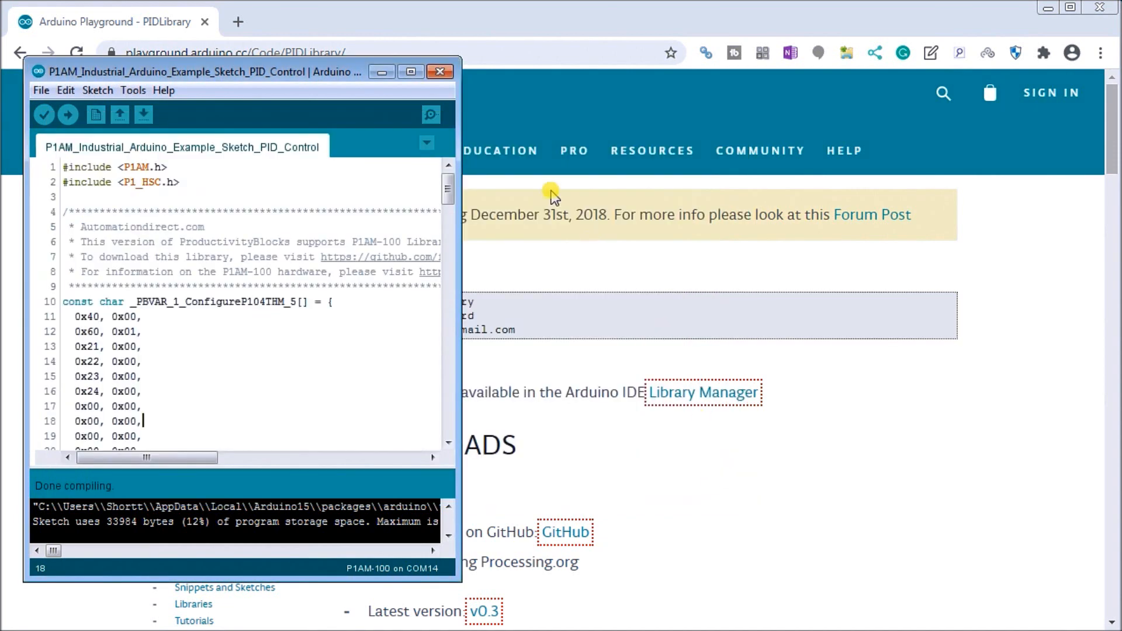
mouse_move(415, 44)
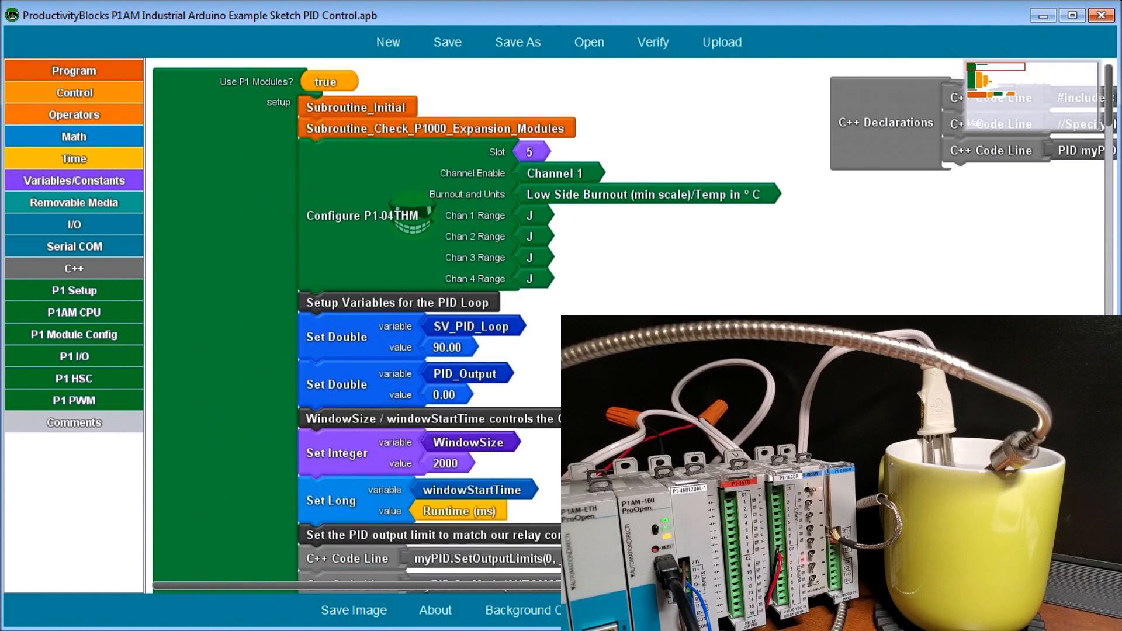
mouse_move(657, 169)
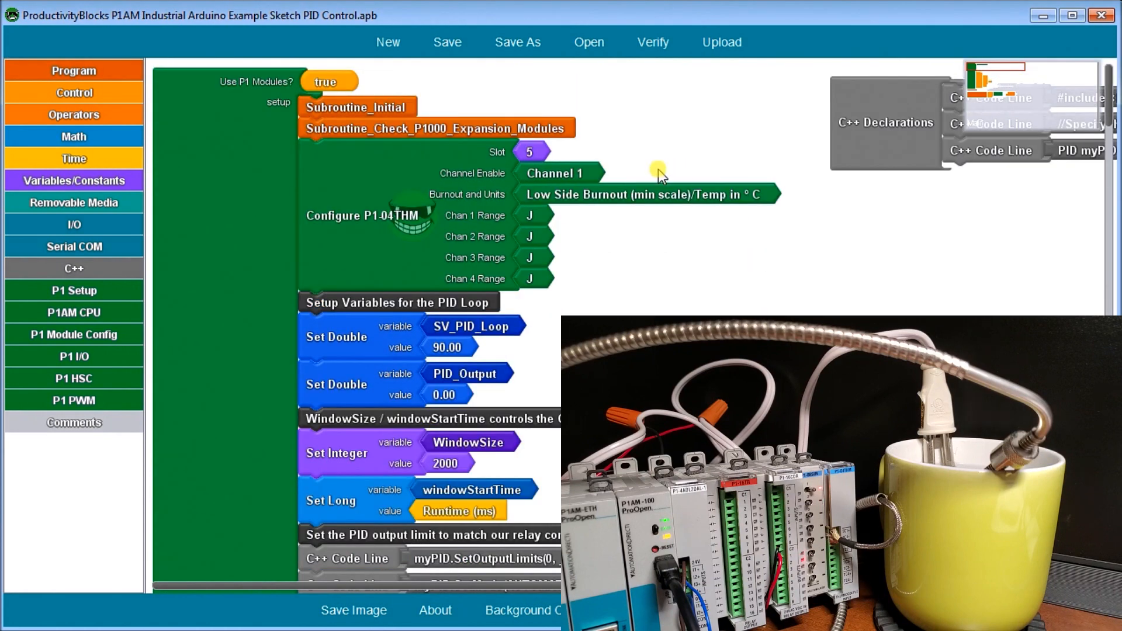
mouse_move(236, 90)
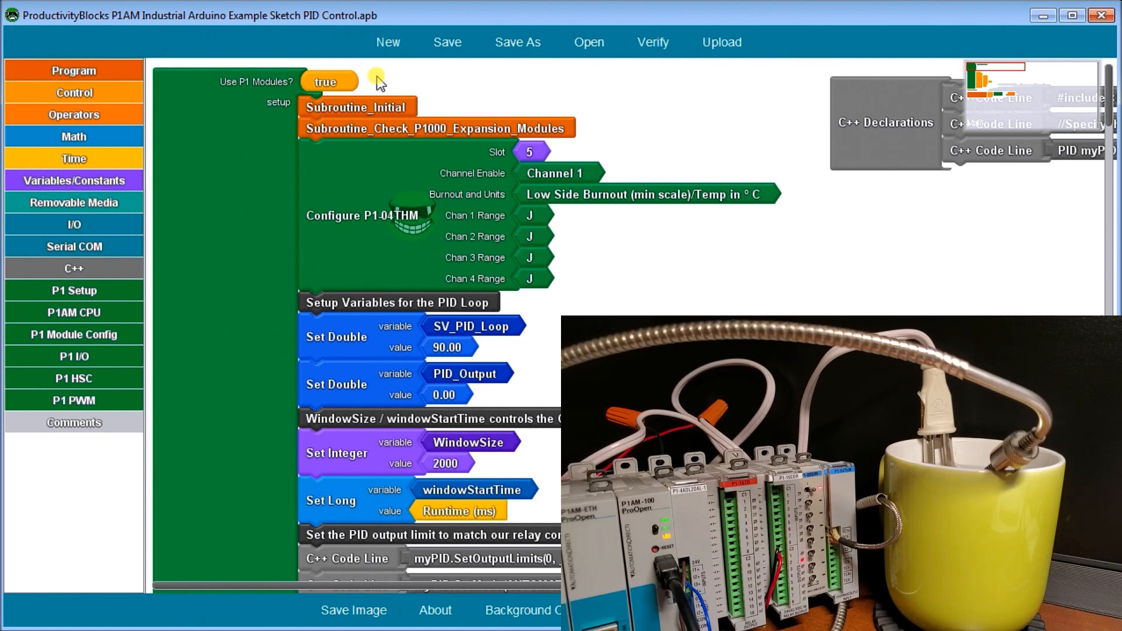
mouse_move(253, 43)
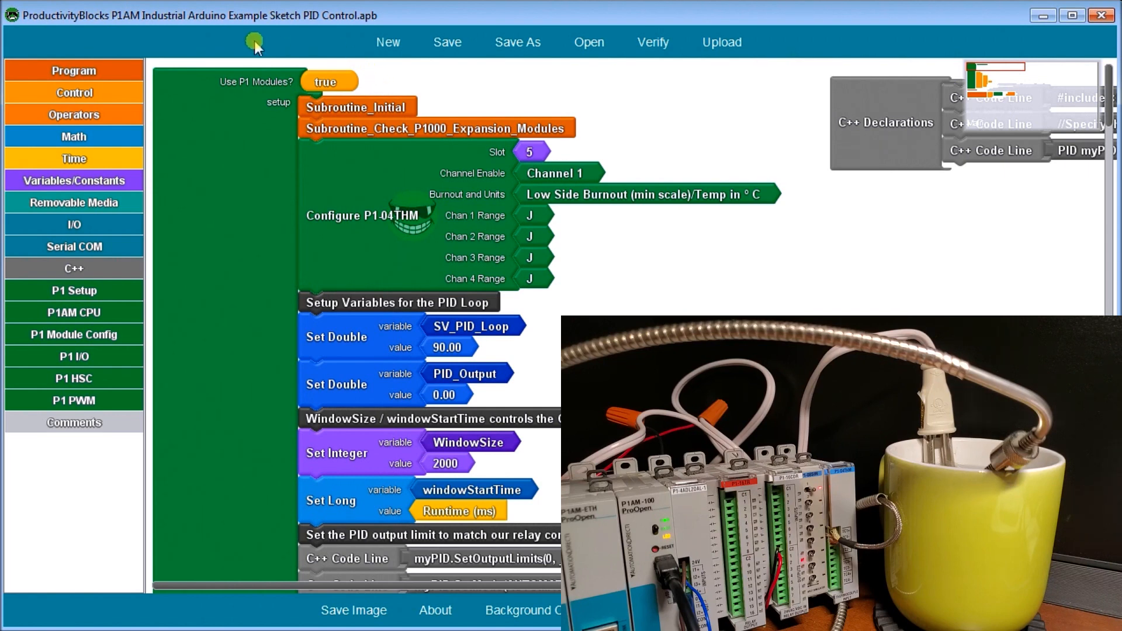
mouse_move(436, 113)
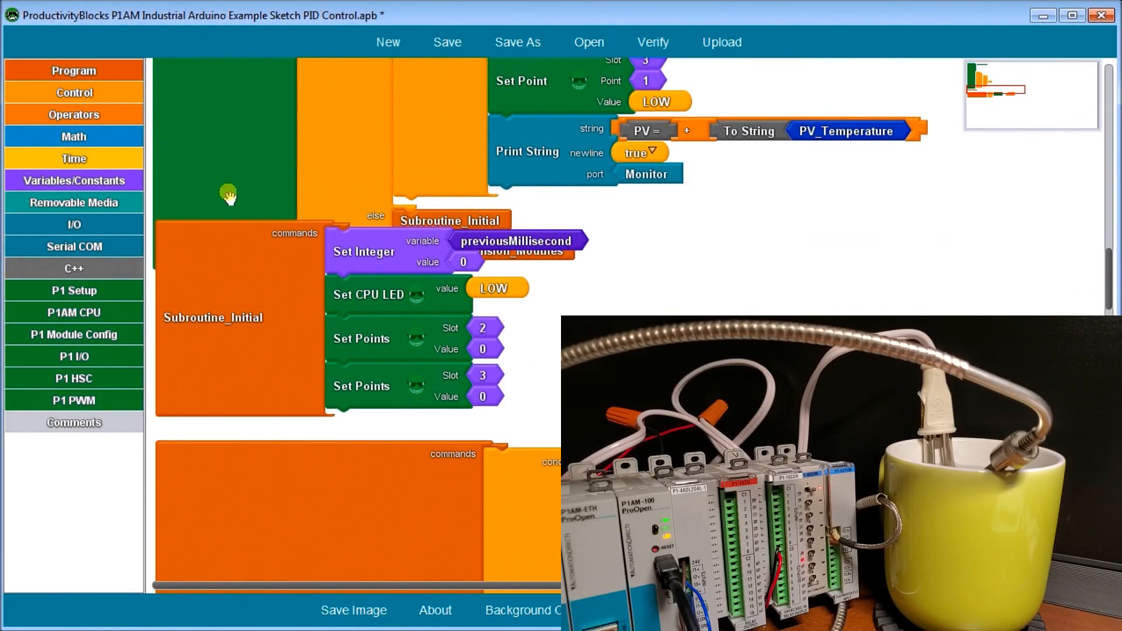
mouse_move(296, 263)
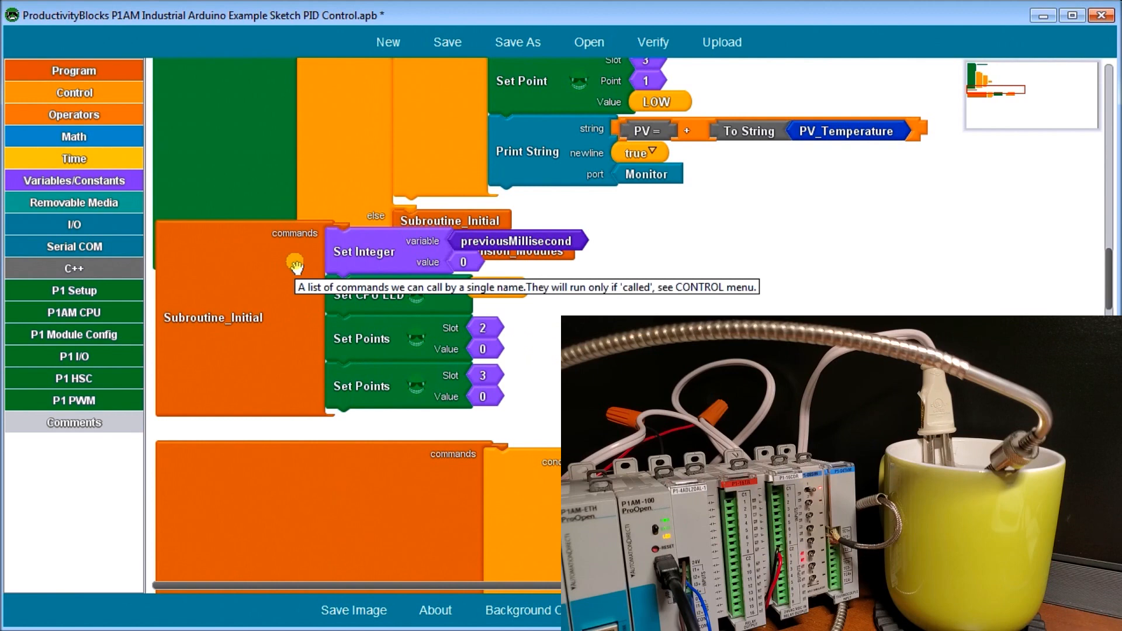
mouse_move(273, 266)
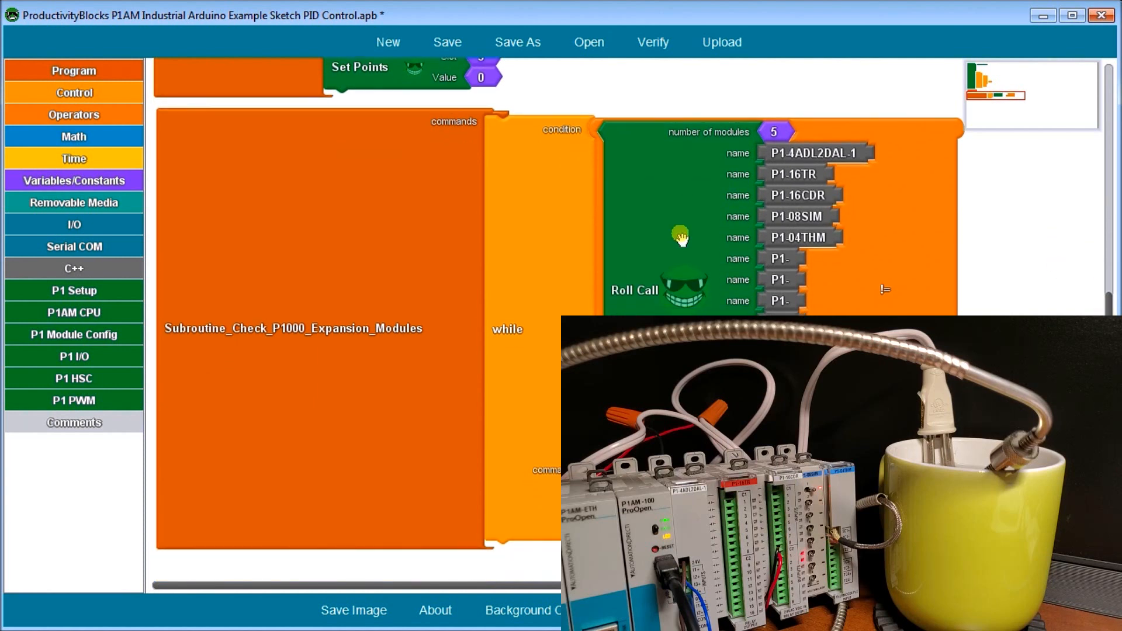
mouse_move(715, 161)
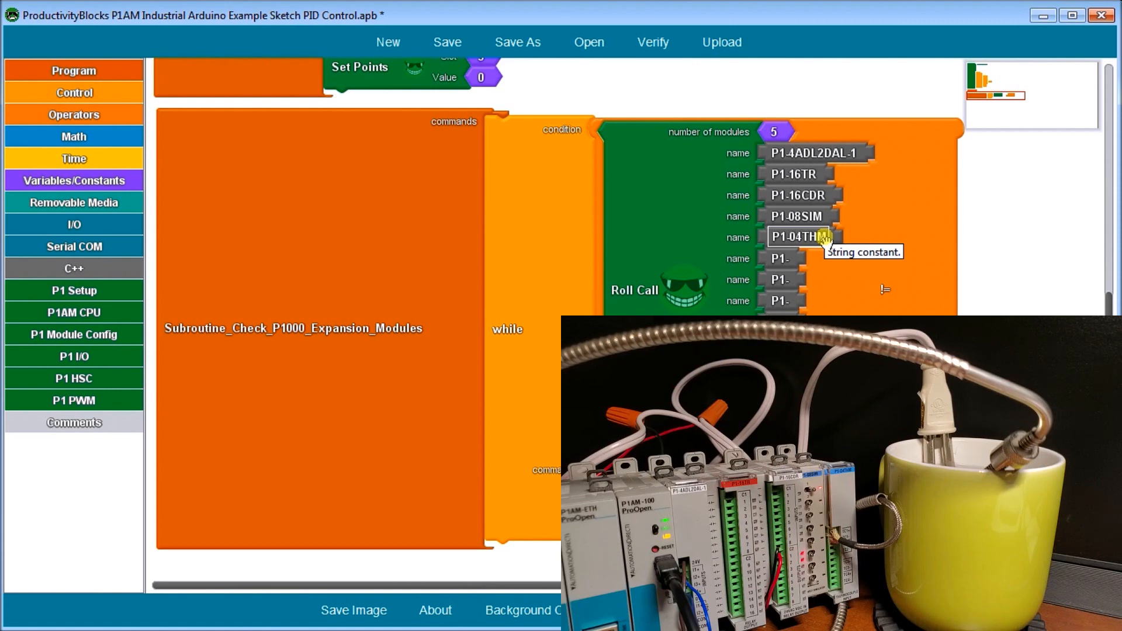
mouse_move(697, 178)
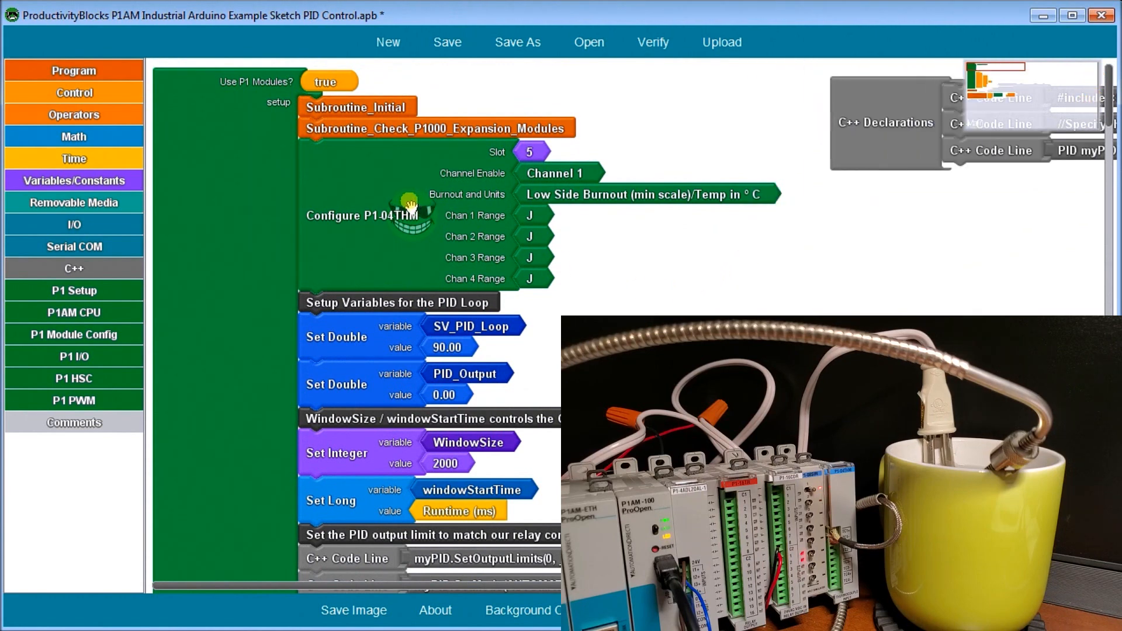
mouse_move(405, 226)
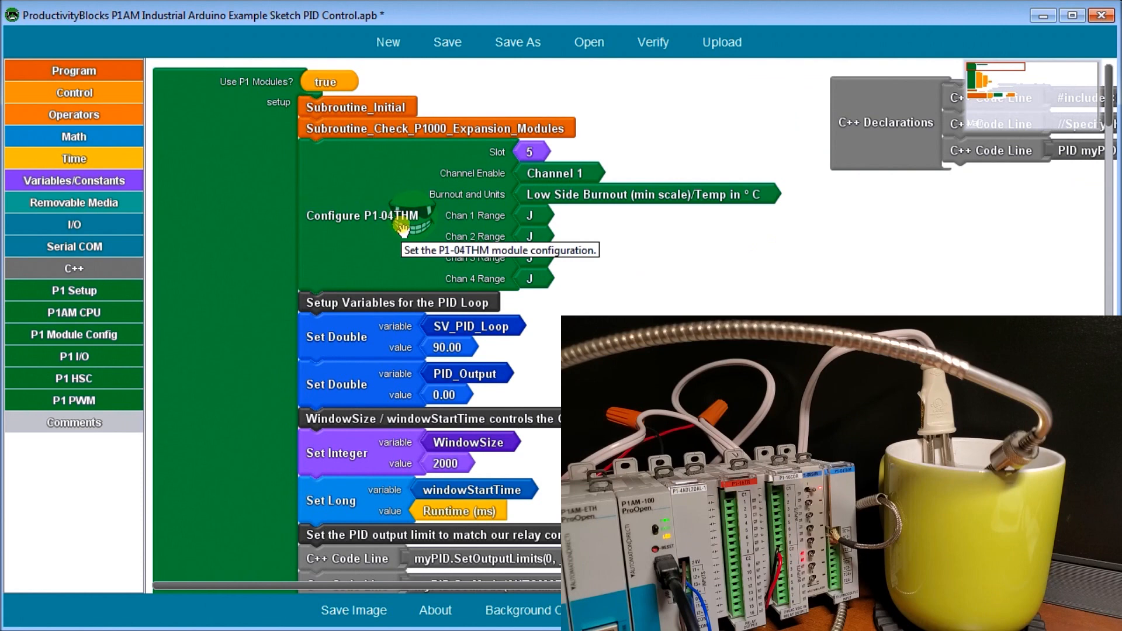
mouse_move(570, 155)
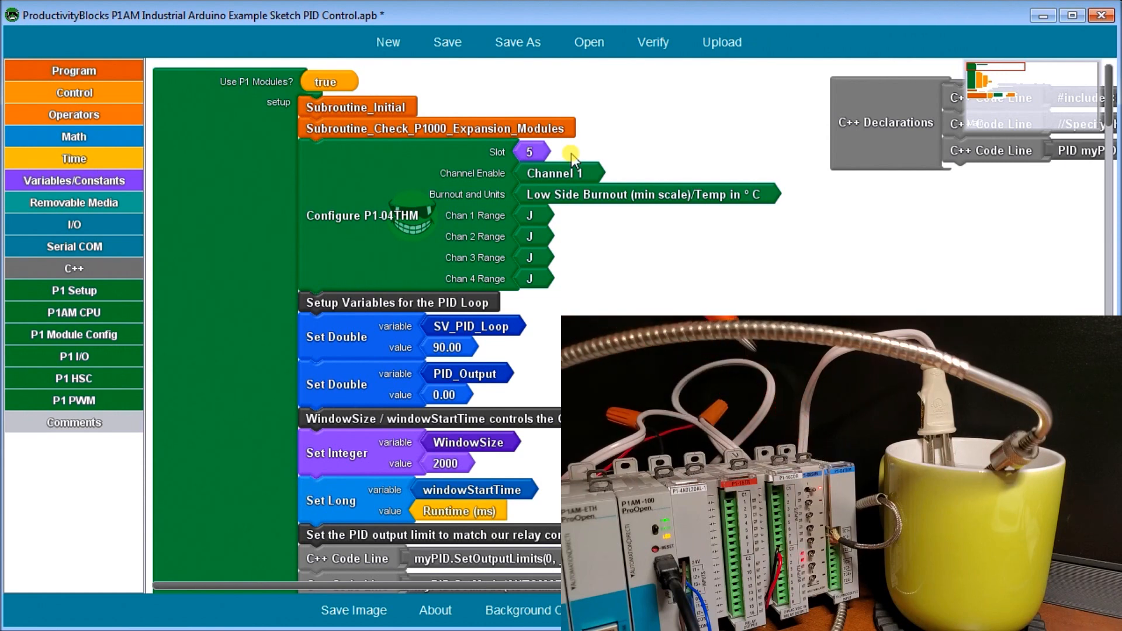
mouse_move(583, 192)
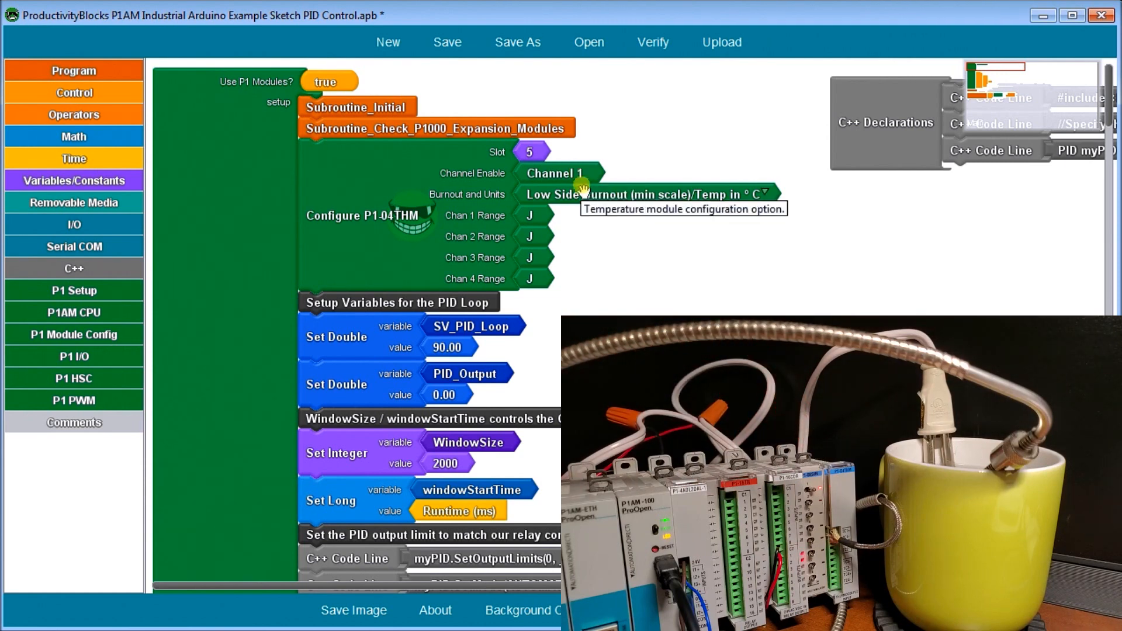
mouse_move(587, 218)
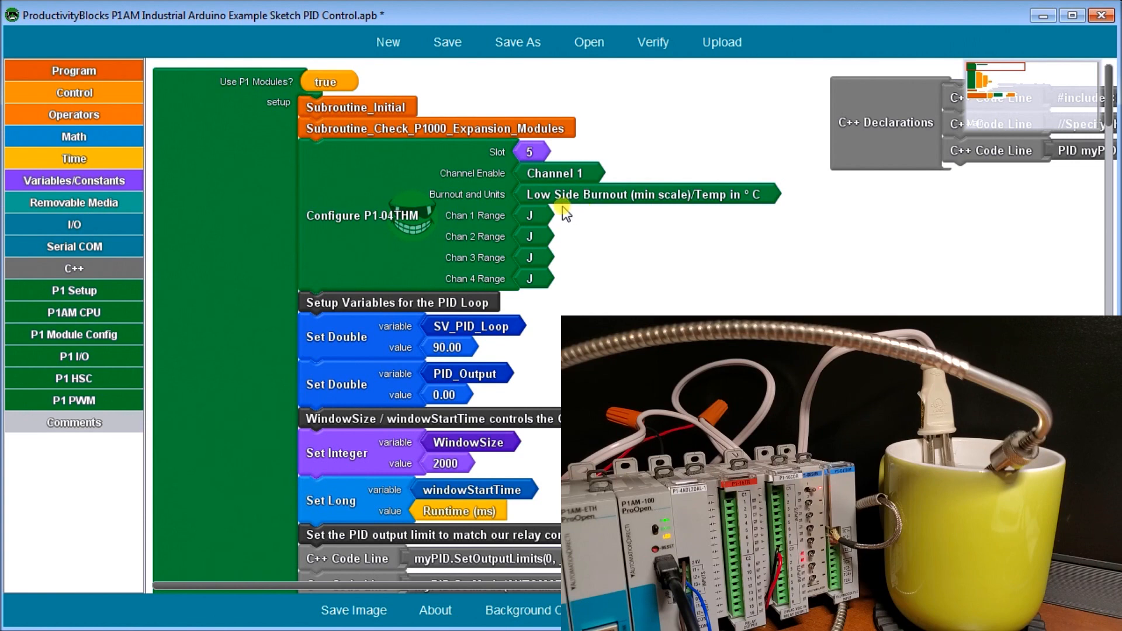
mouse_move(539, 219)
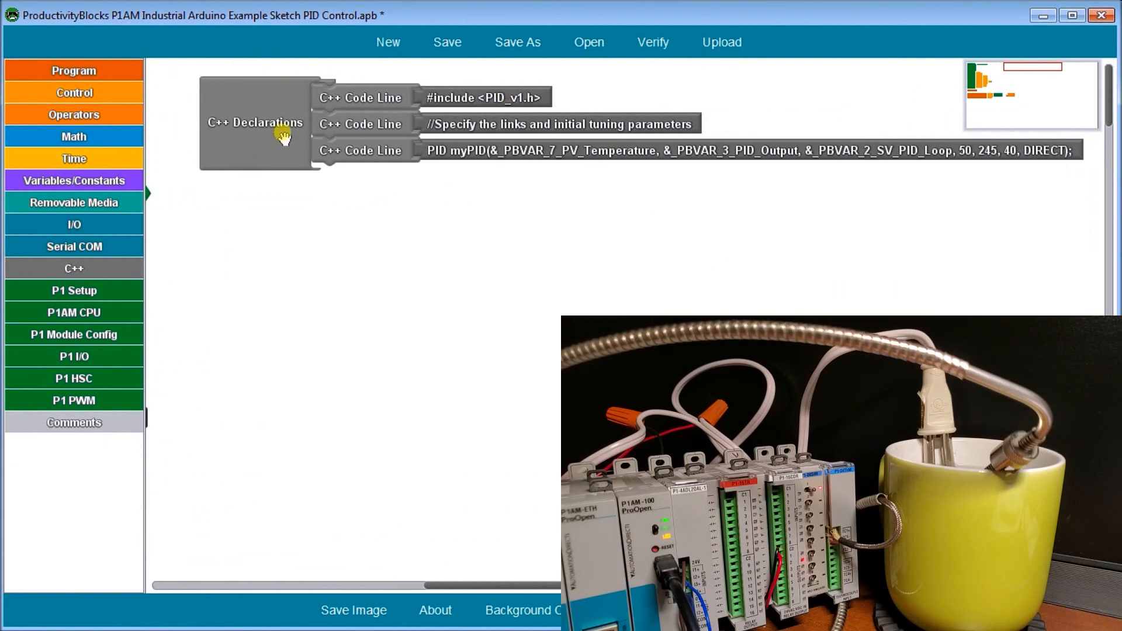
mouse_move(270, 162)
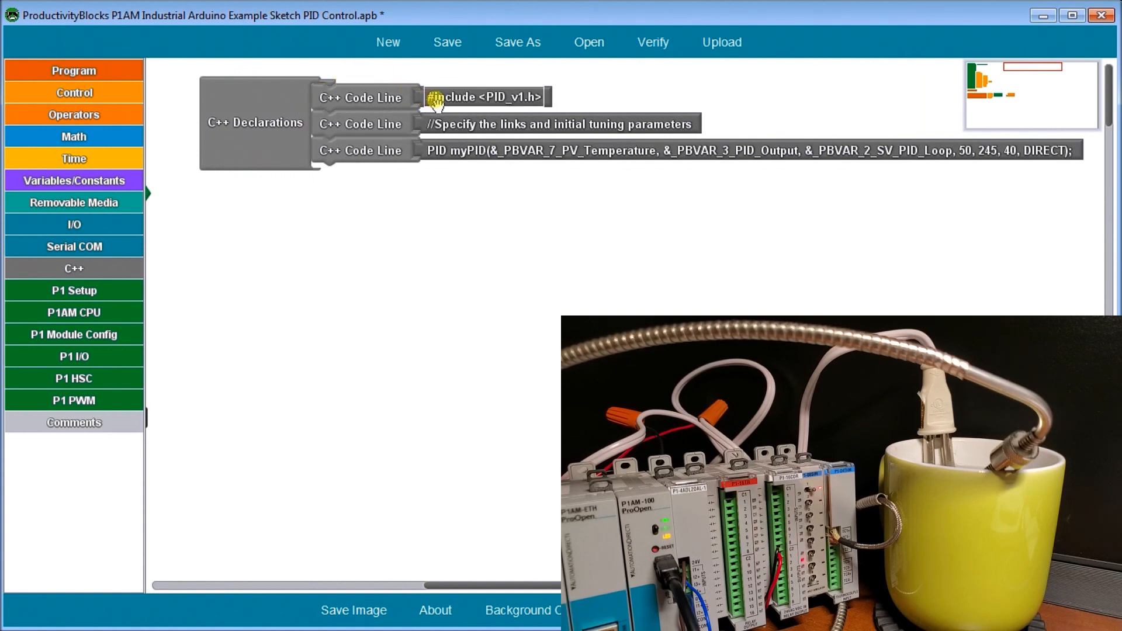
mouse_move(512, 110)
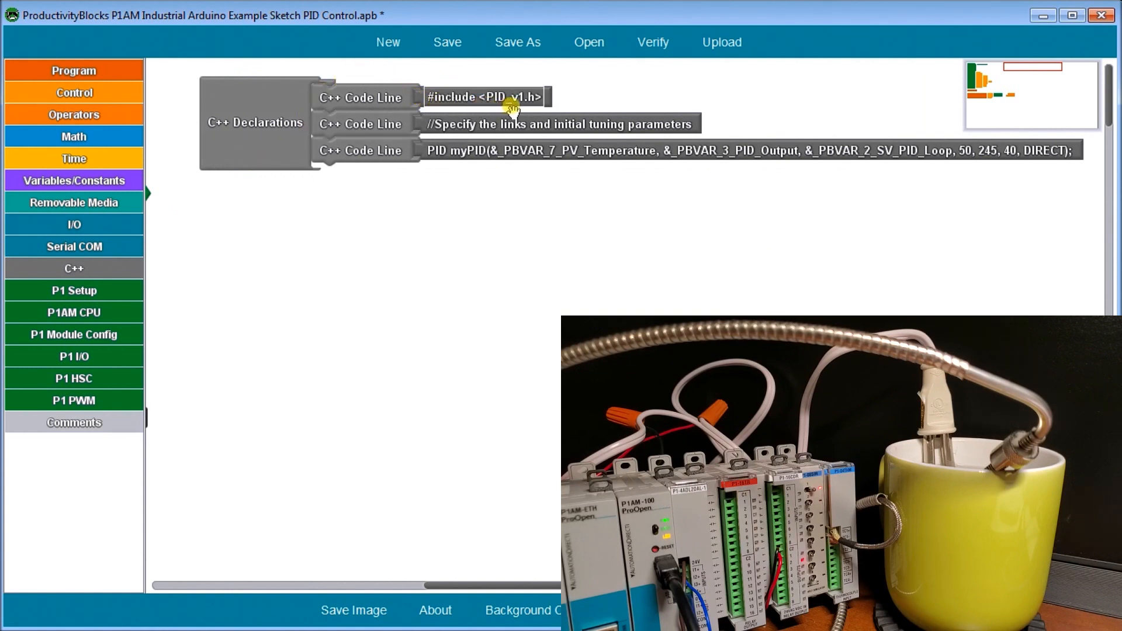
mouse_move(435, 77)
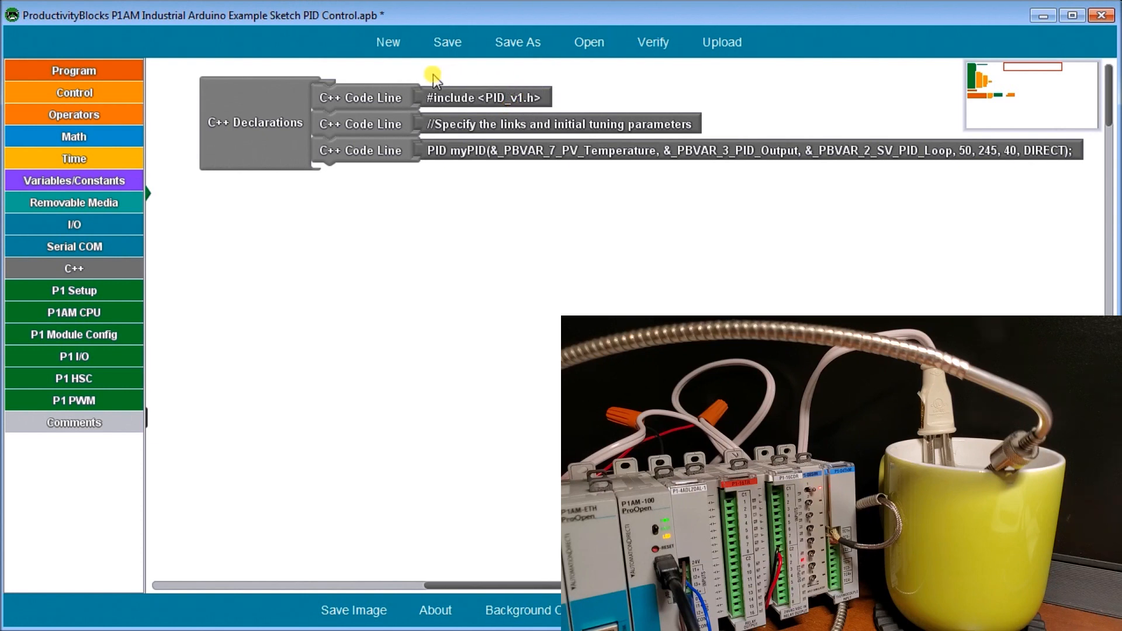
mouse_move(364, 98)
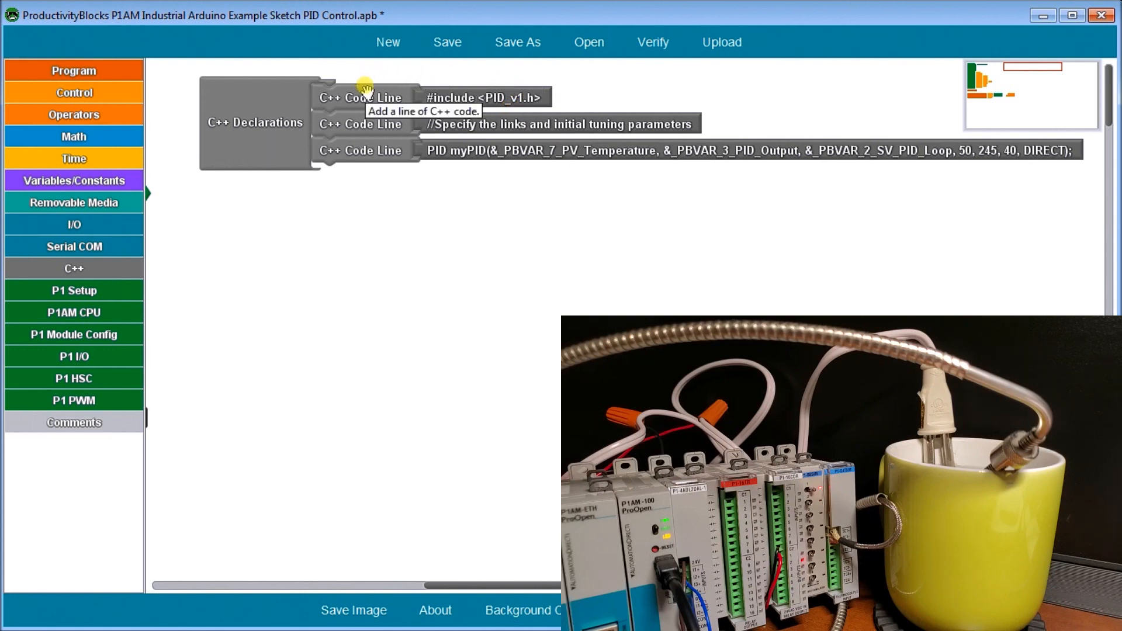
mouse_move(336, 124)
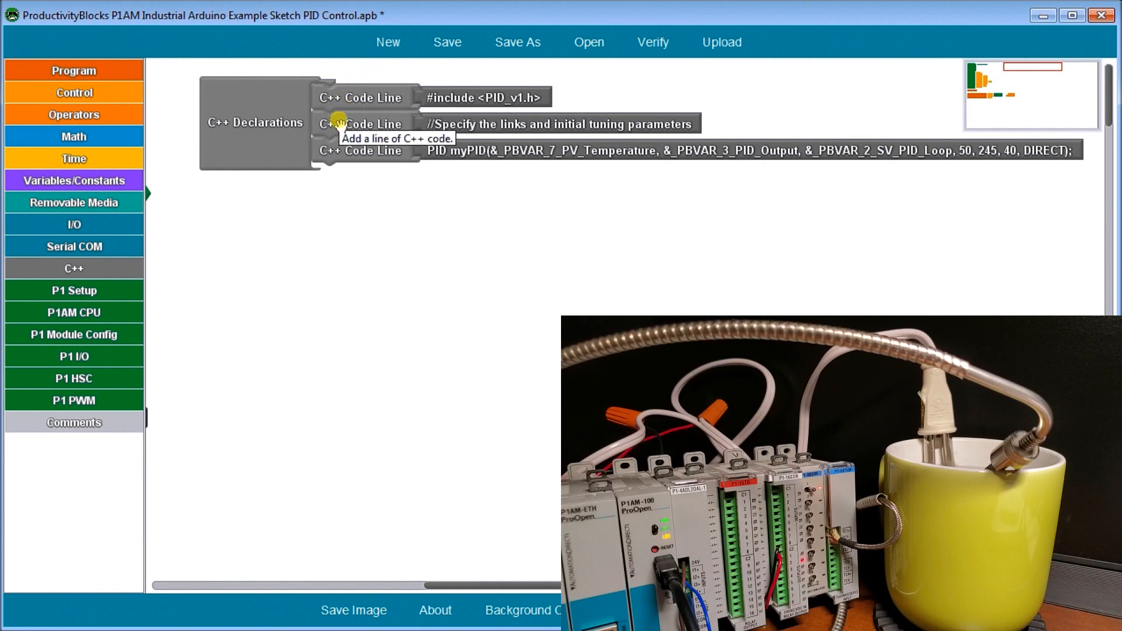
mouse_move(349, 177)
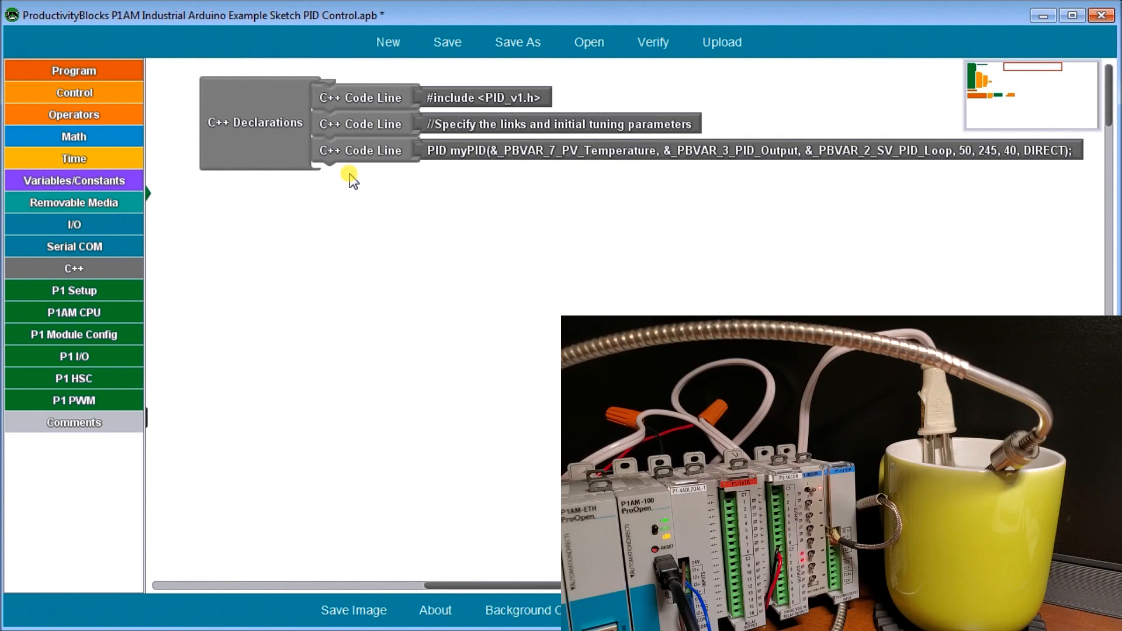
mouse_move(476, 165)
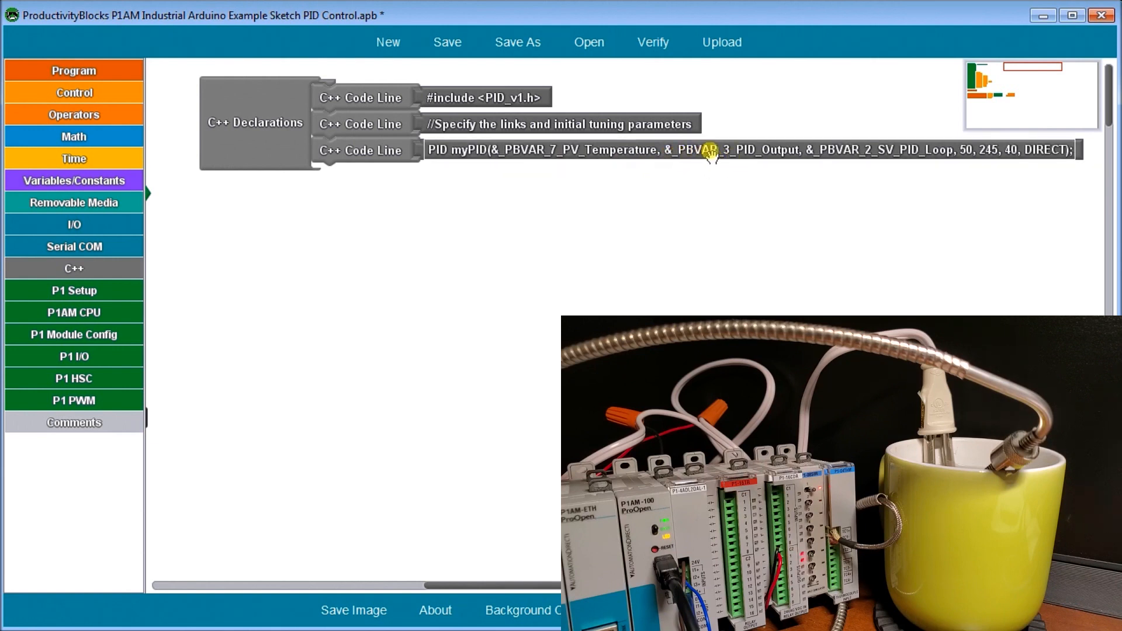
mouse_move(769, 151)
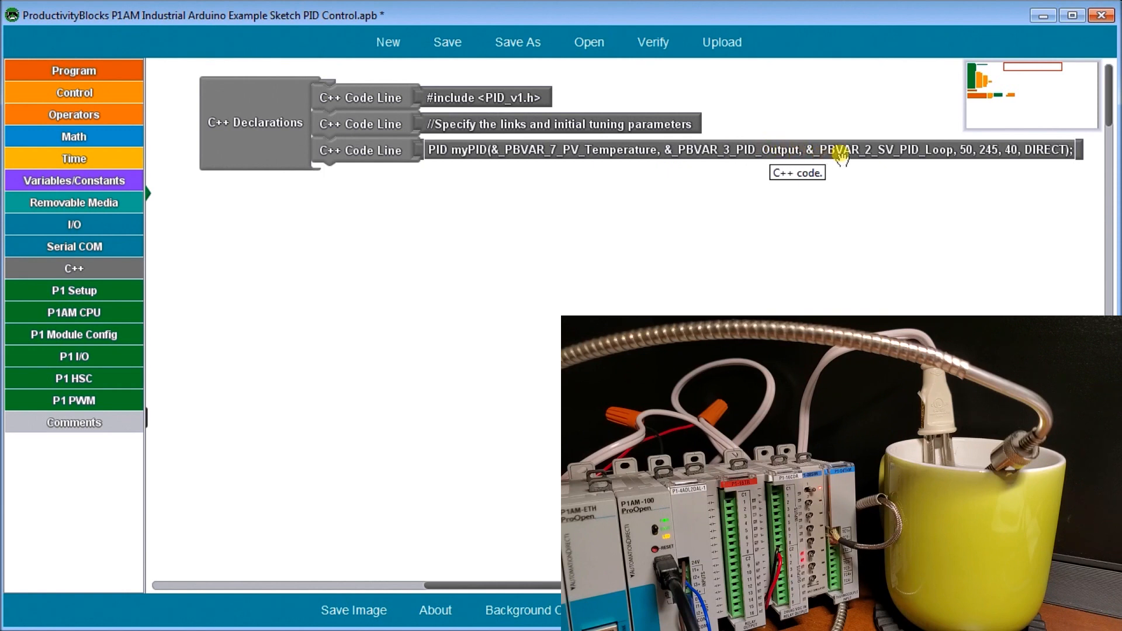
mouse_move(872, 159)
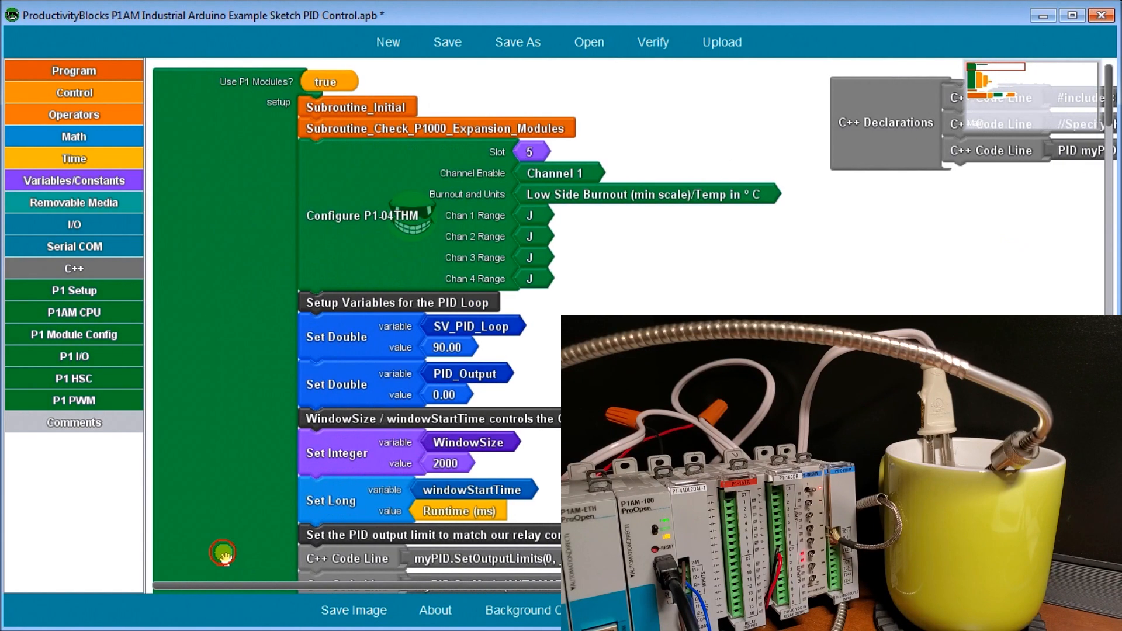
- Scroll past the setup section to the loop's CPU Switch, Slot4 and PV_Temperature blocks
scroll("down", 3)
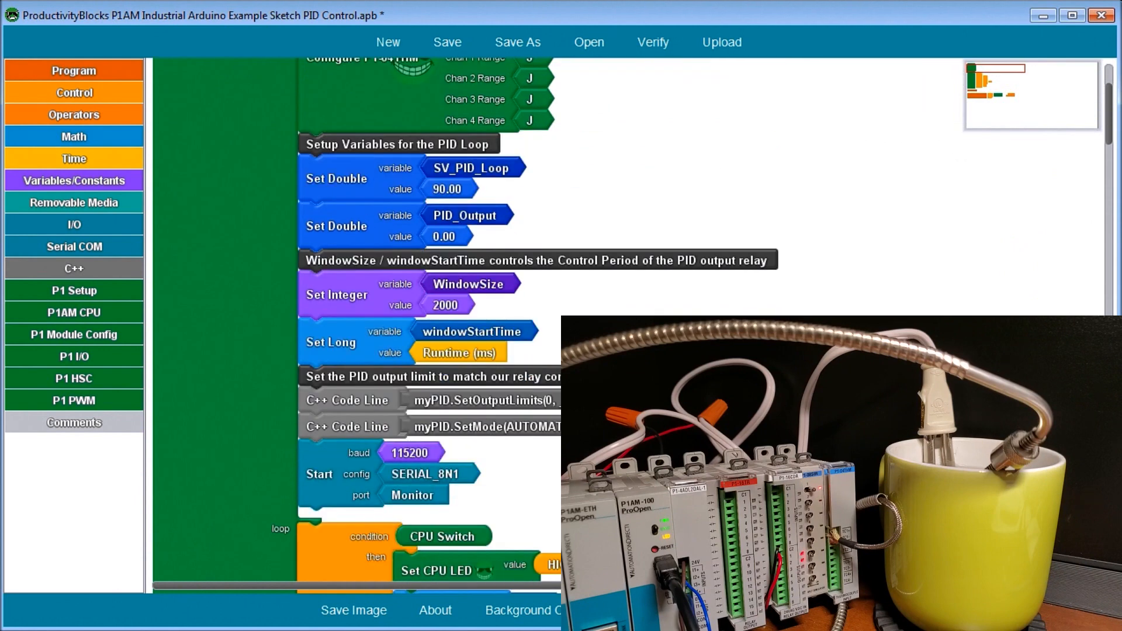
mouse_move(573, 179)
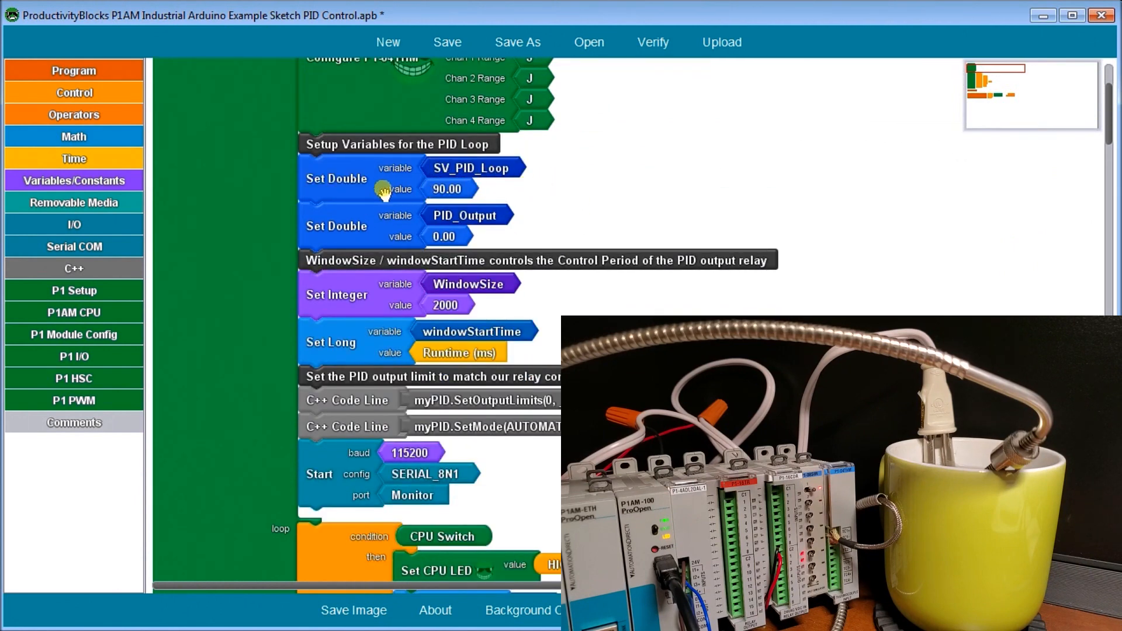
mouse_move(379, 208)
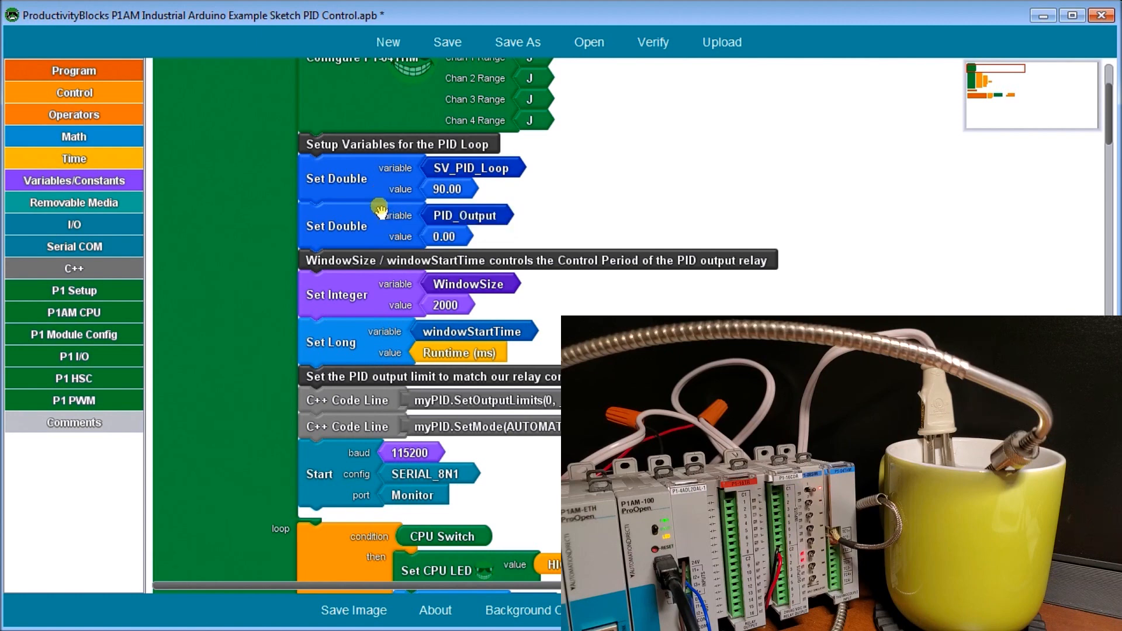
mouse_move(378, 234)
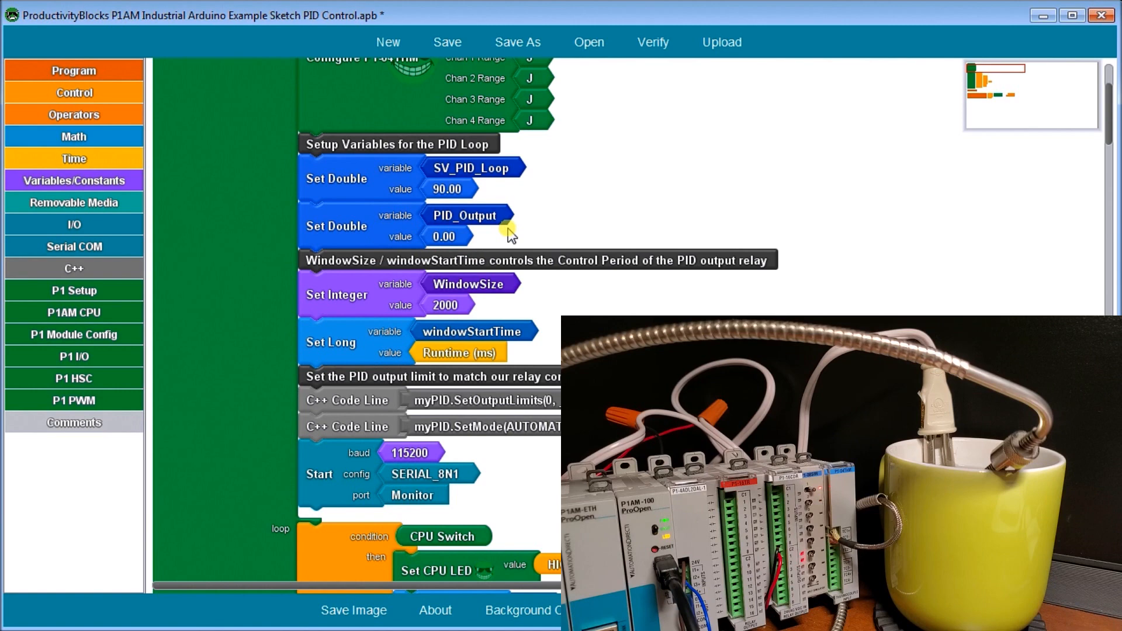
mouse_move(585, 307)
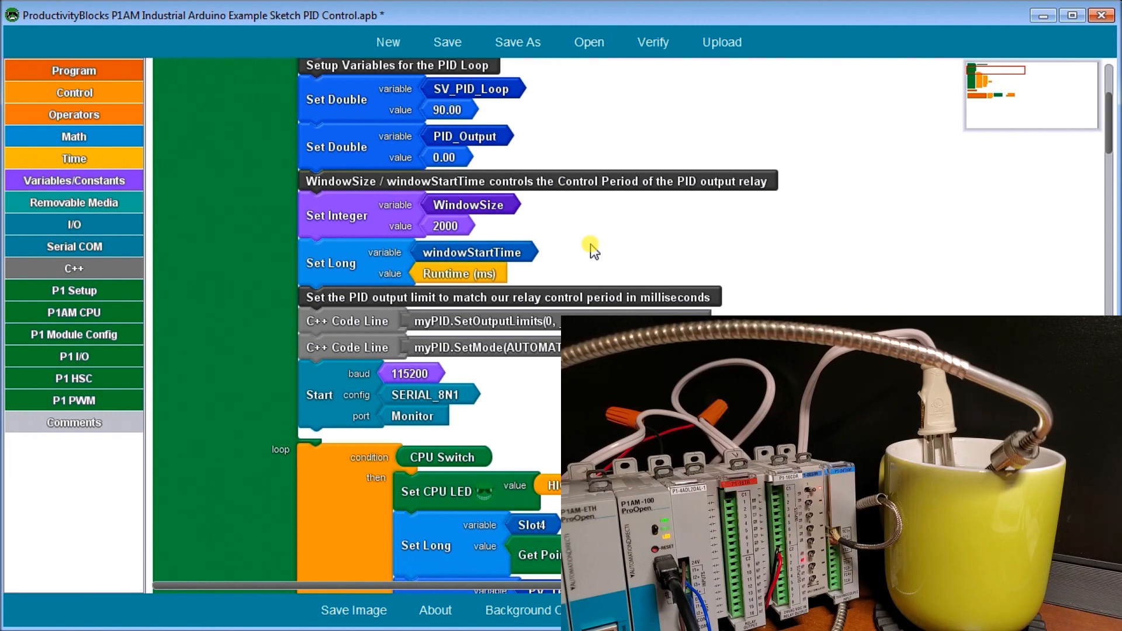
mouse_move(344, 235)
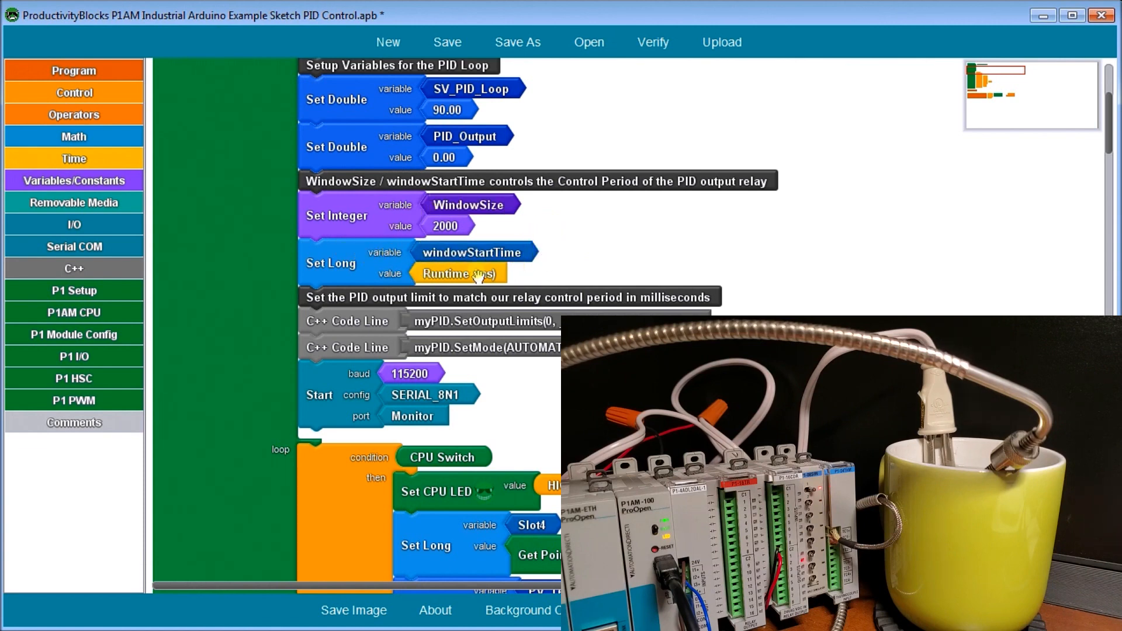
mouse_move(546, 273)
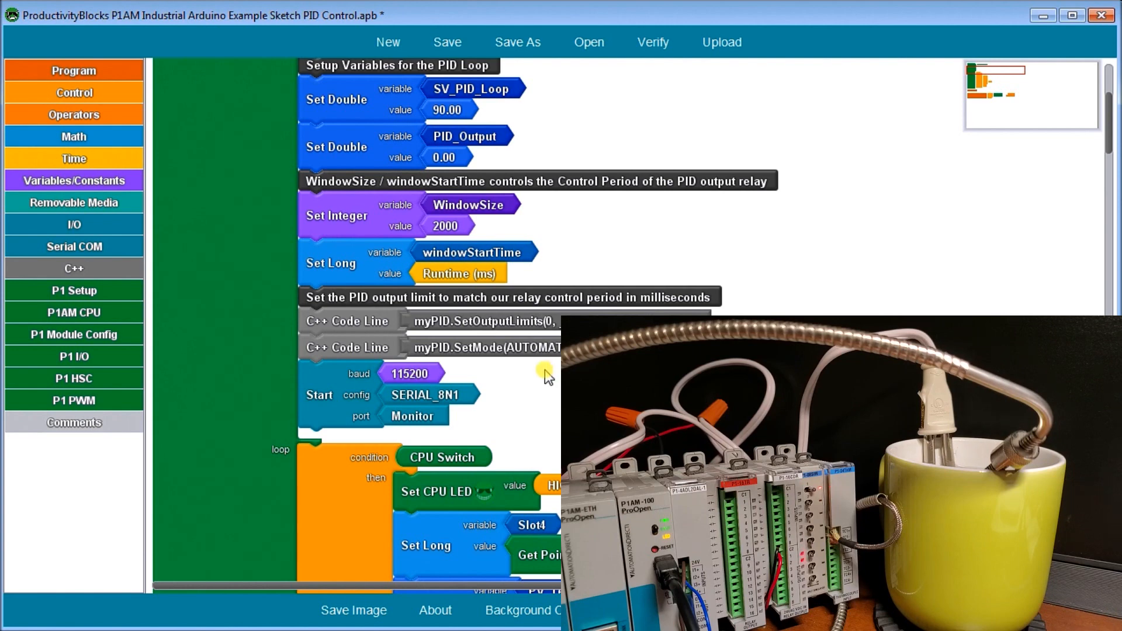
mouse_move(241, 388)
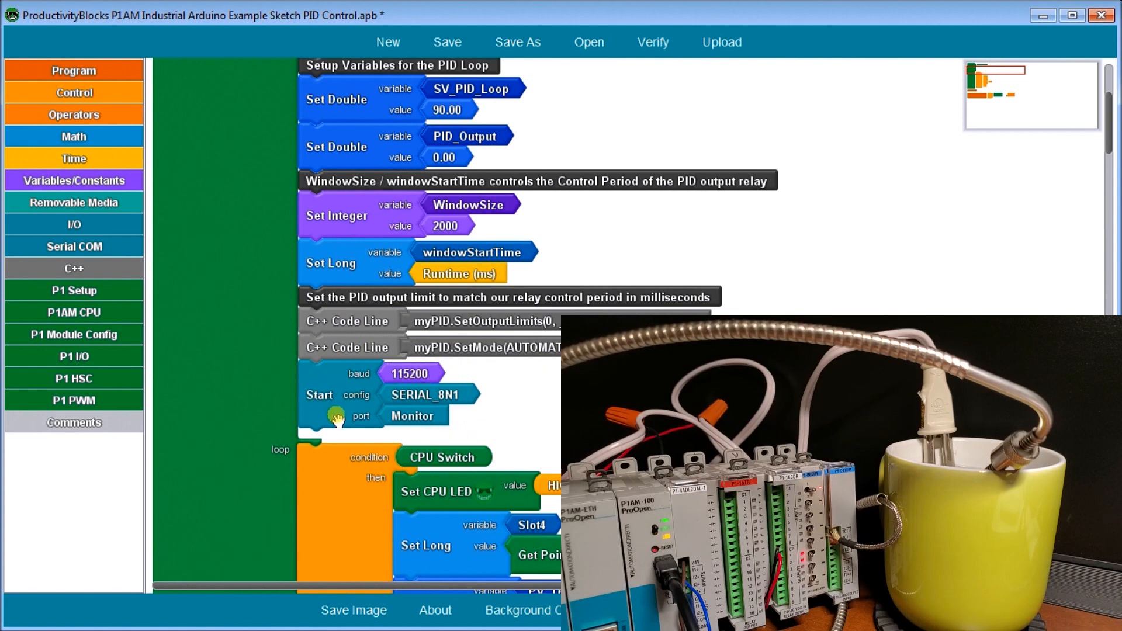
scroll("down", 3)
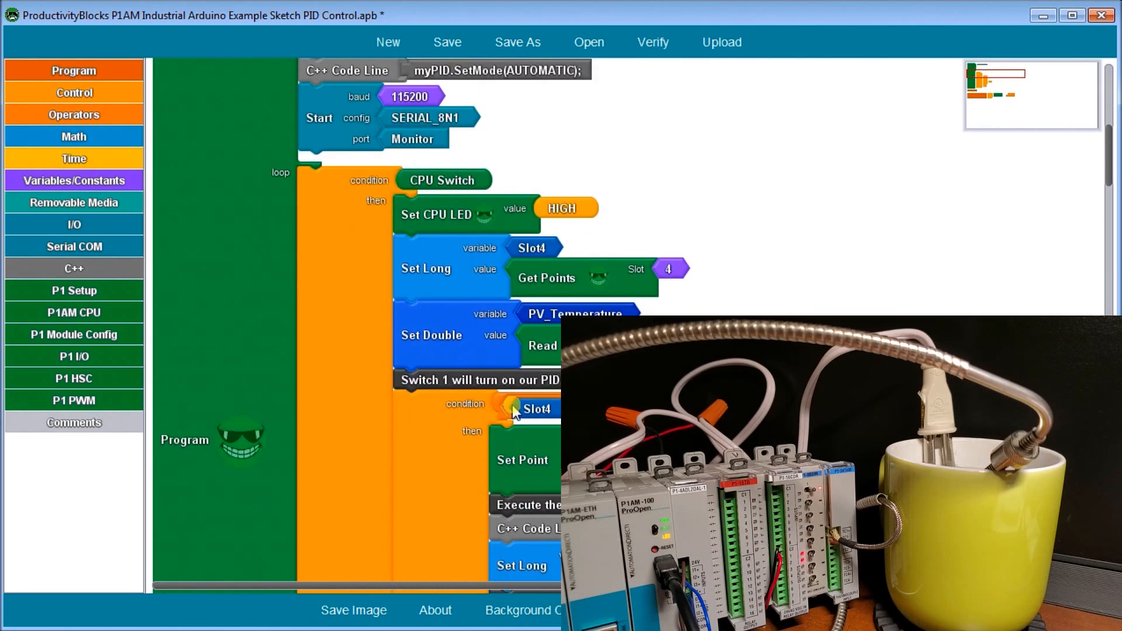
scroll("down", 3)
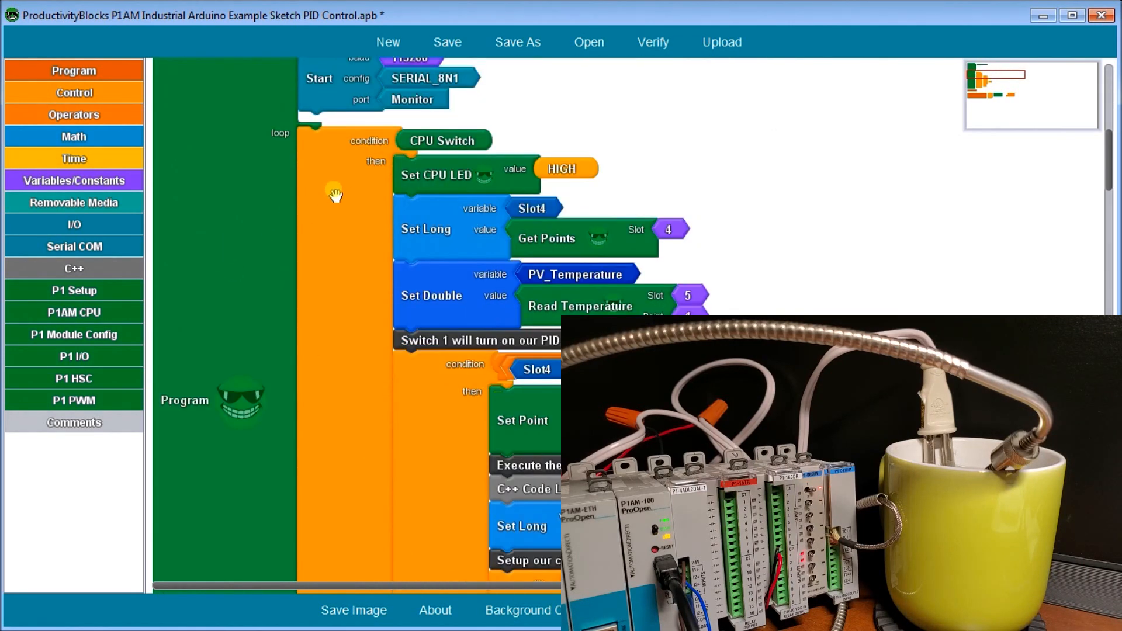
mouse_move(331, 156)
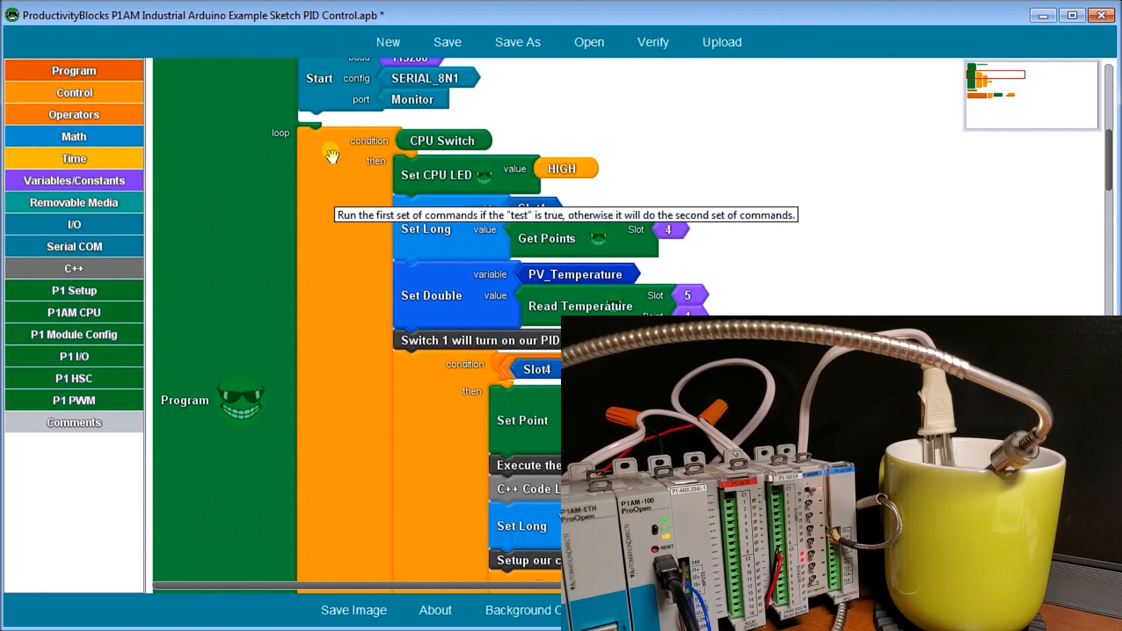
mouse_move(577, 188)
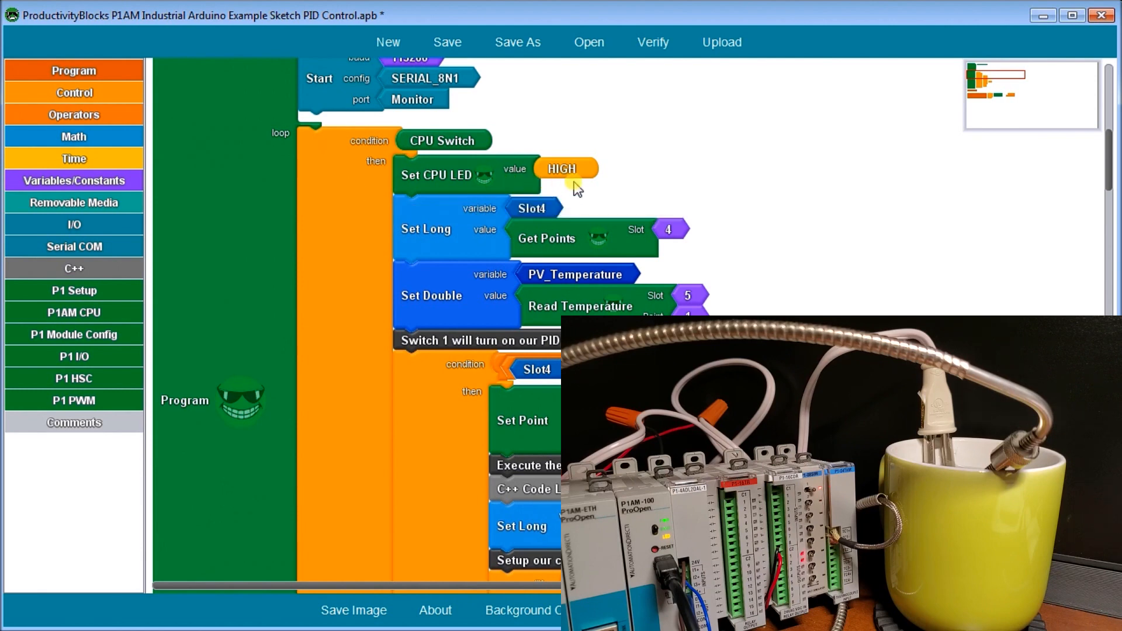
scroll("down", 3)
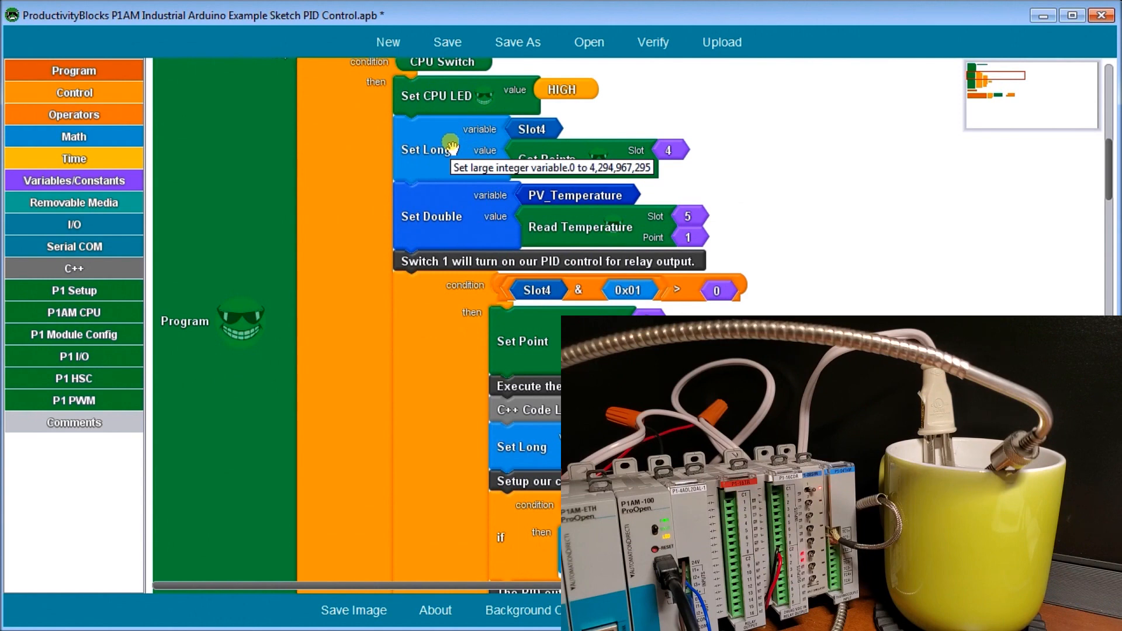
mouse_move(608, 138)
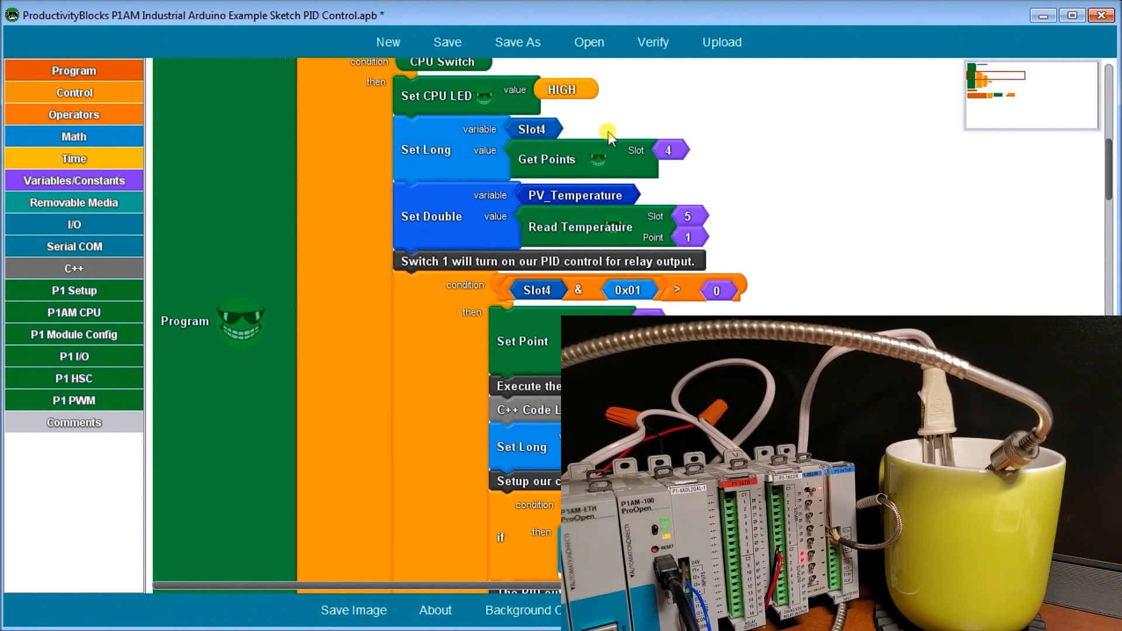
mouse_move(608, 132)
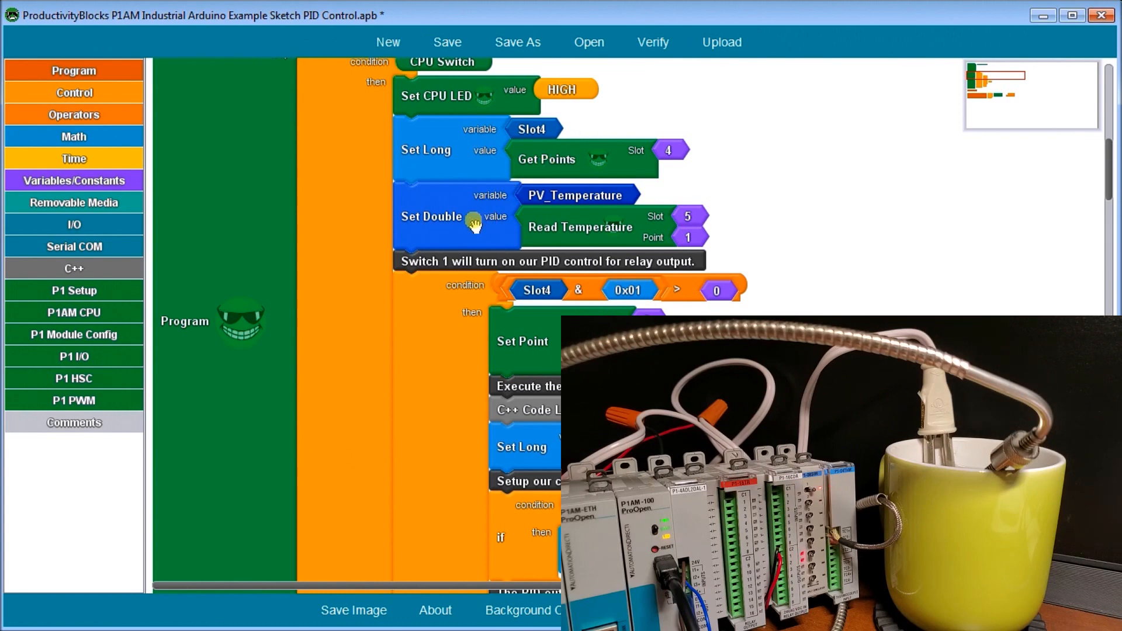
mouse_move(473, 222)
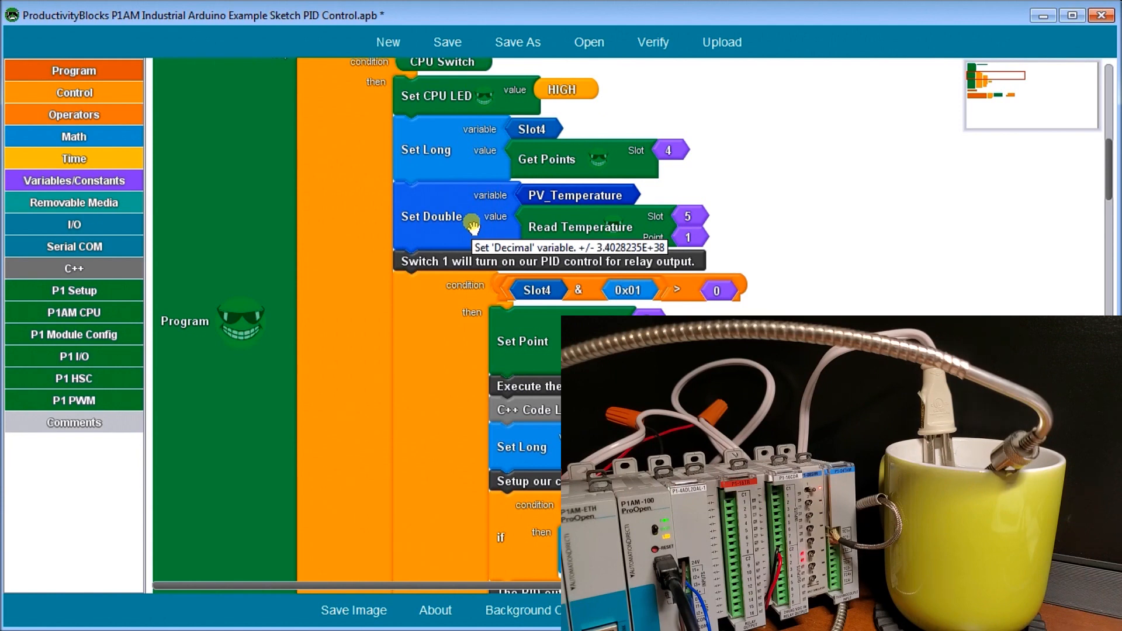
scroll("down", 3)
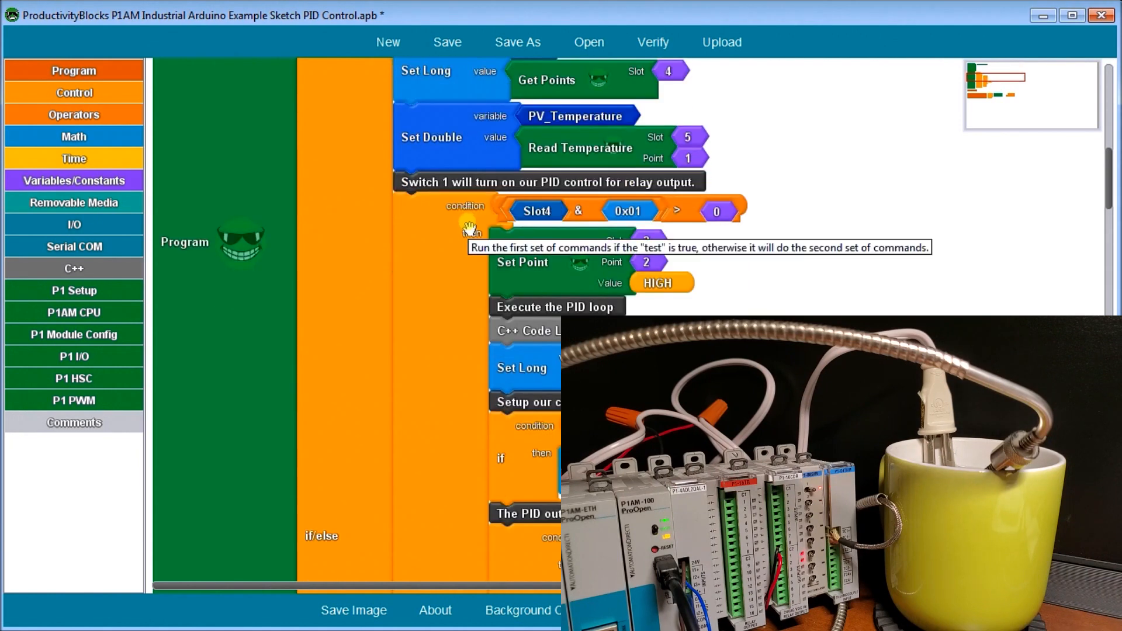
scroll("down", 3)
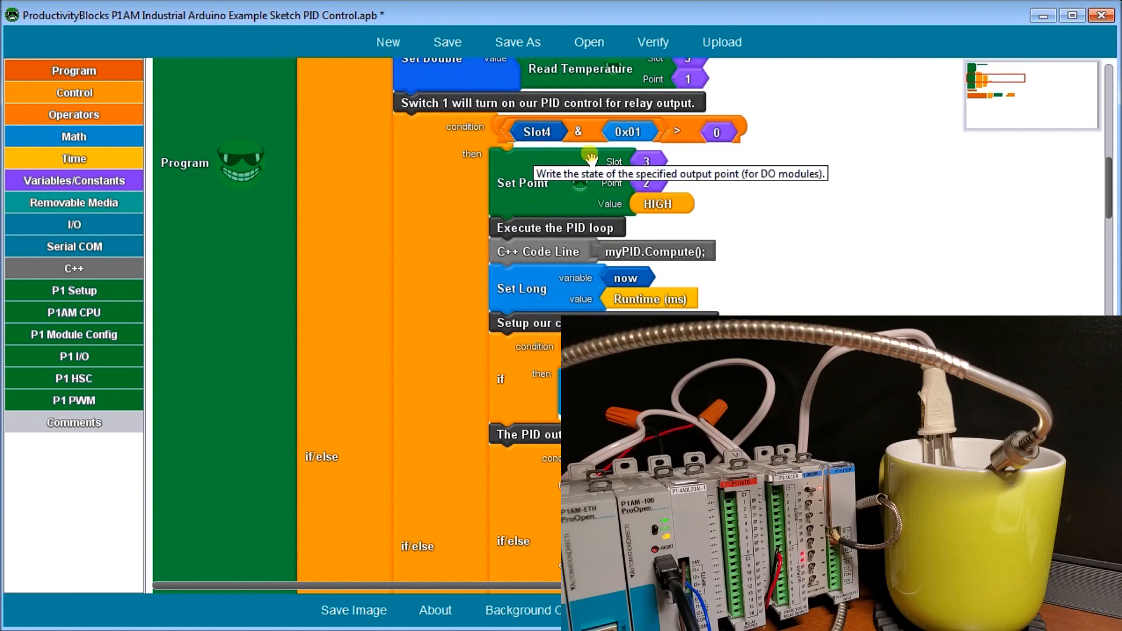
mouse_move(435, 158)
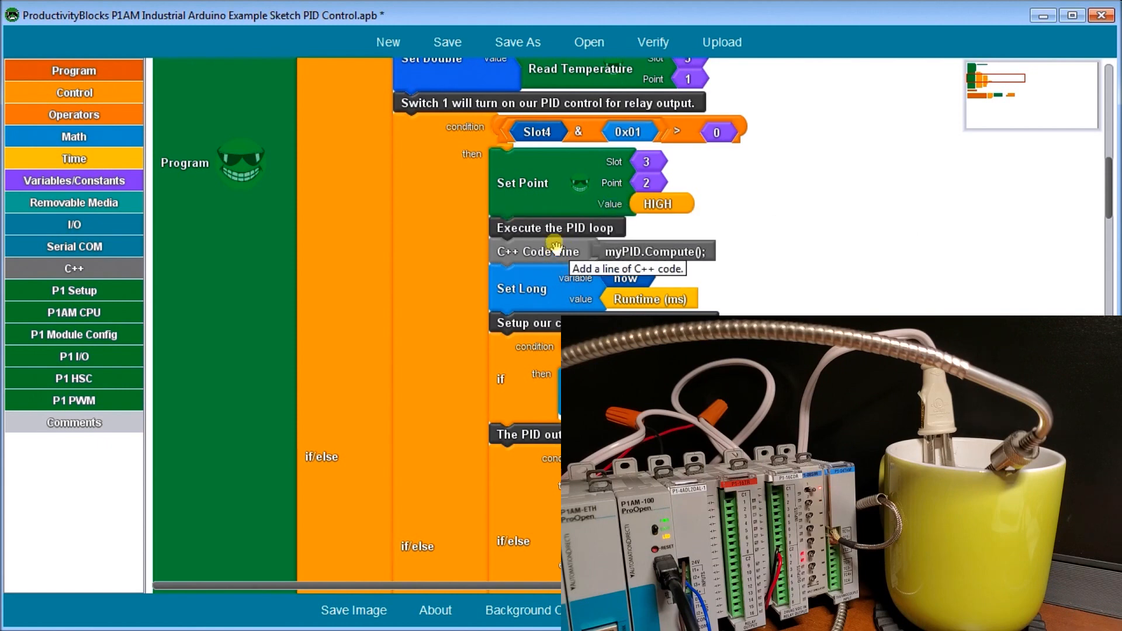
mouse_move(746, 267)
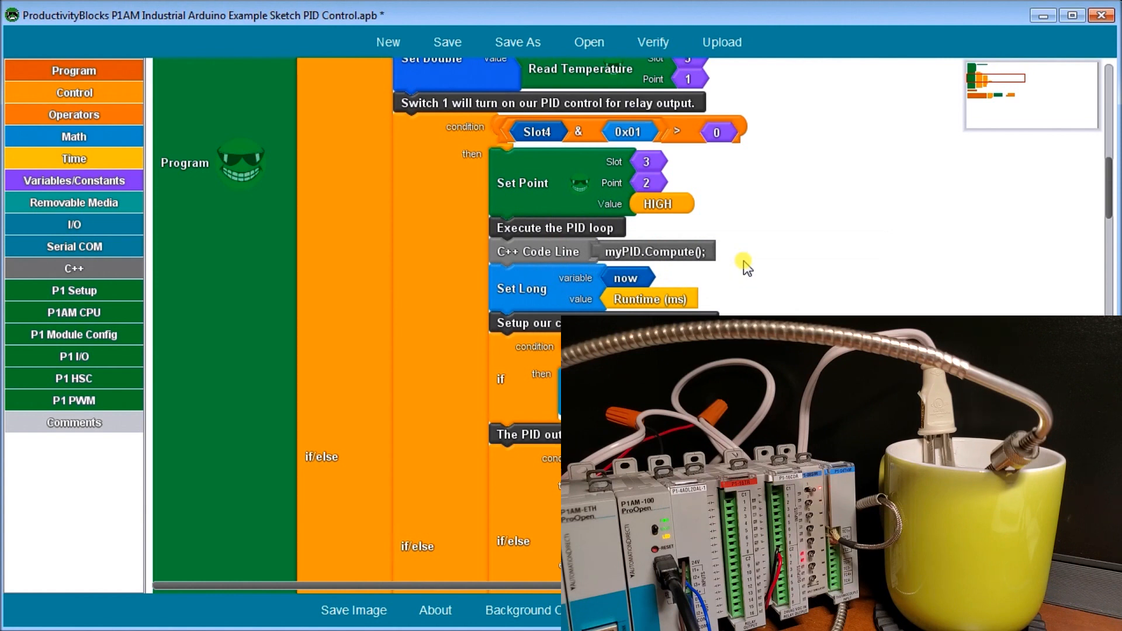
mouse_move(664, 280)
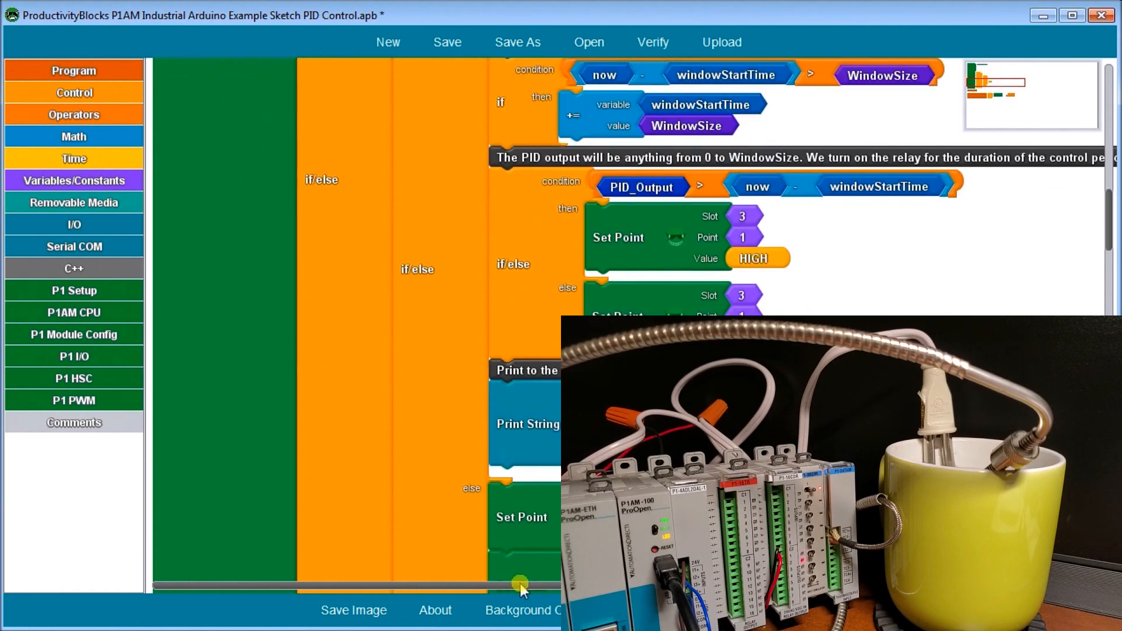
scroll("left", 3)
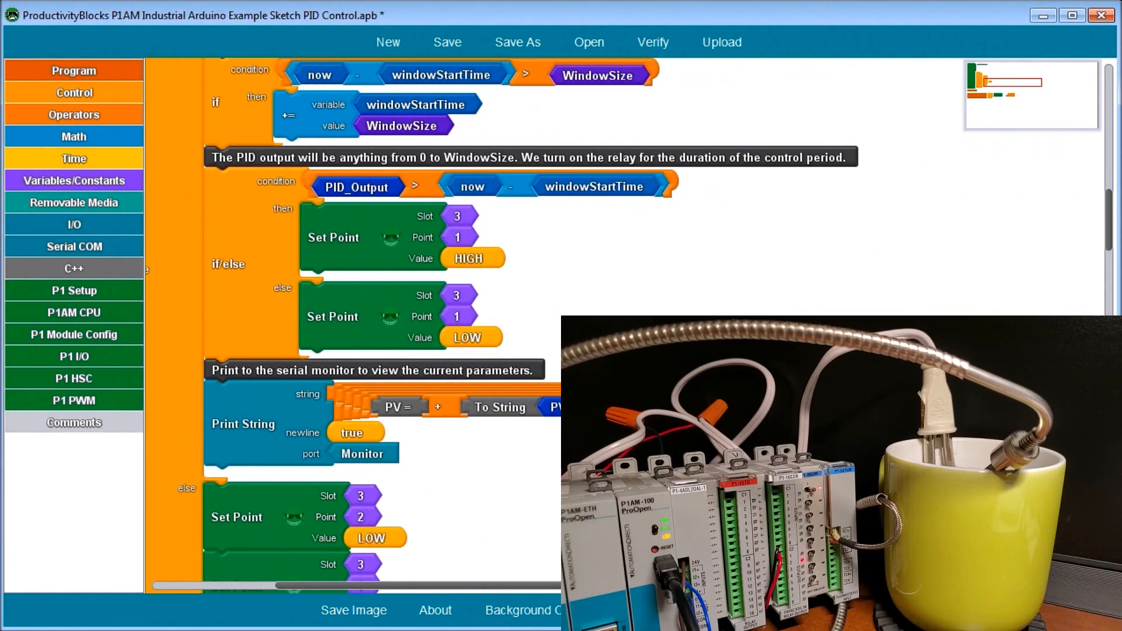
mouse_move(696, 300)
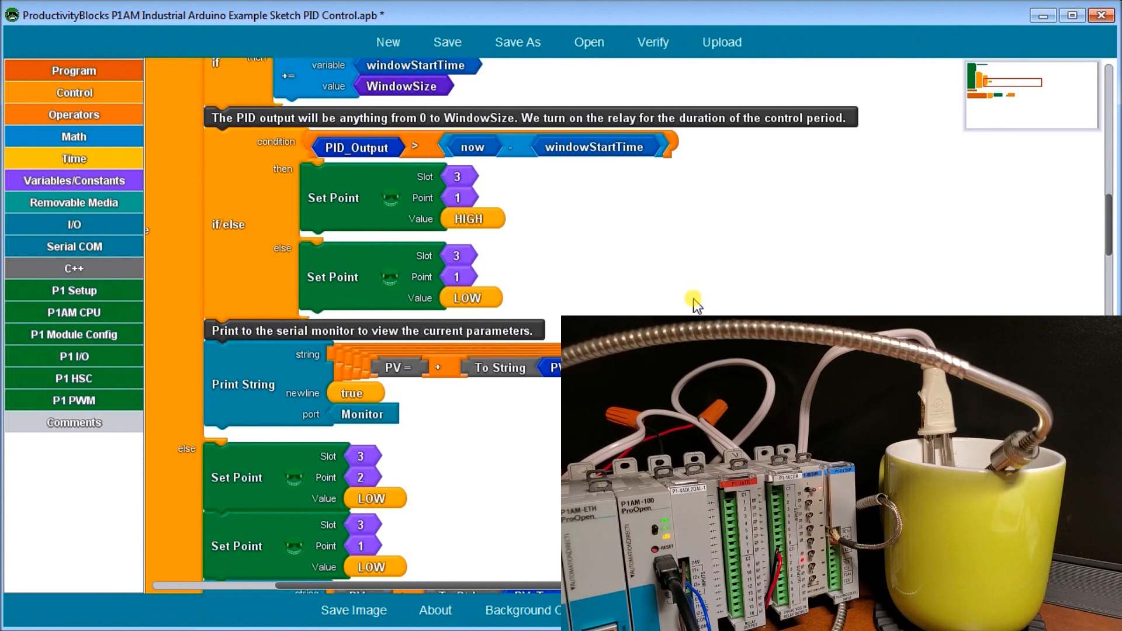
mouse_move(492, 176)
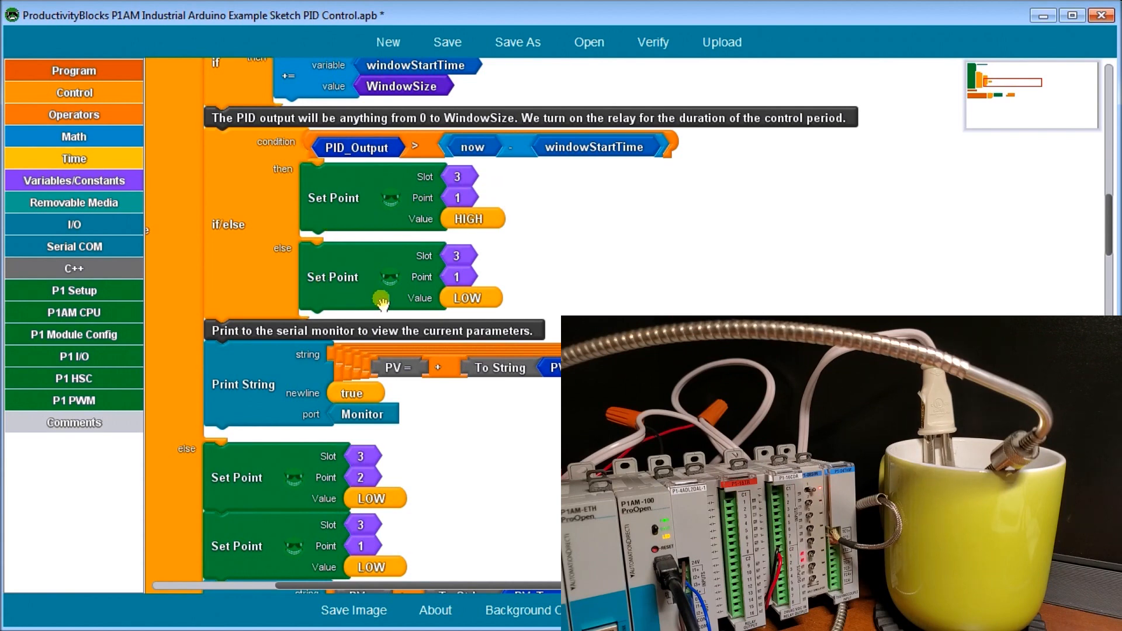
mouse_move(383, 299)
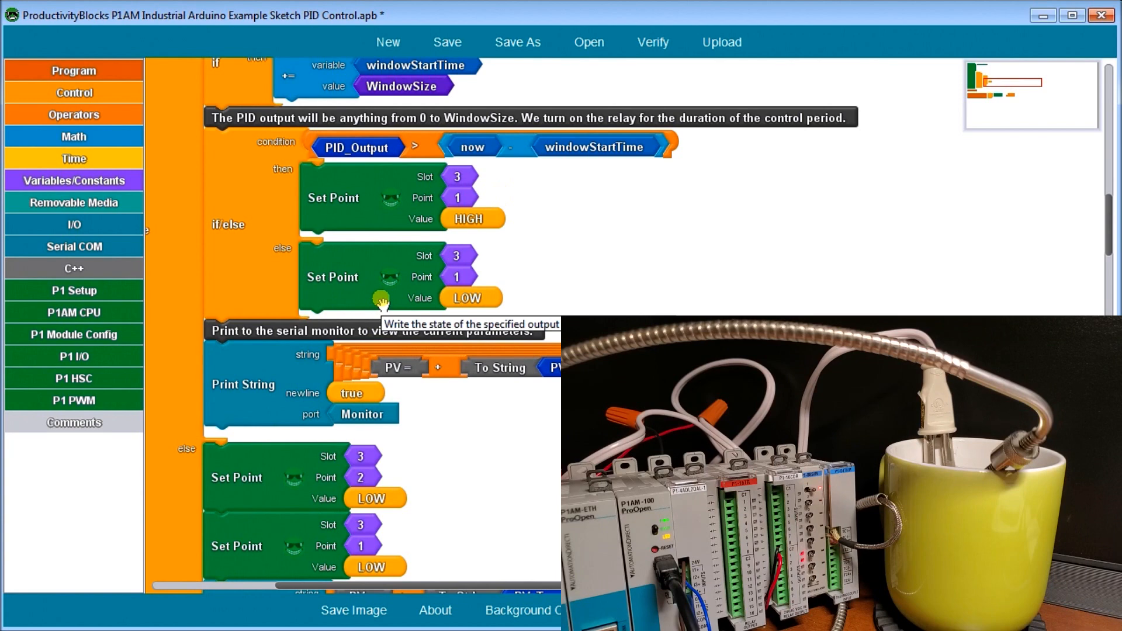
scroll("down", 3)
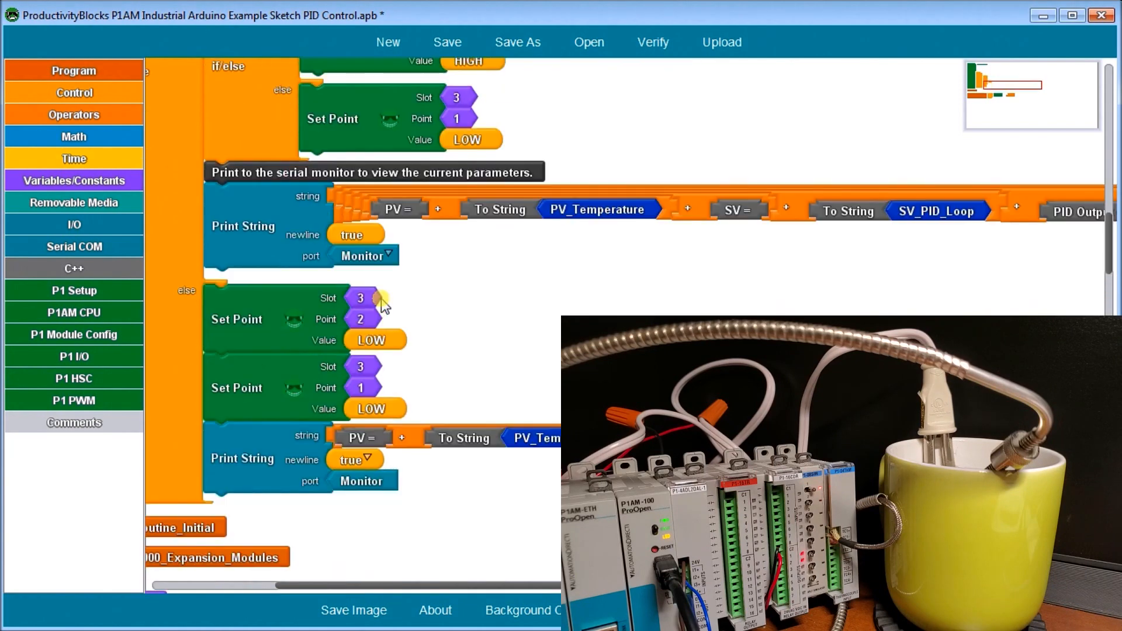
scroll("down", 3)
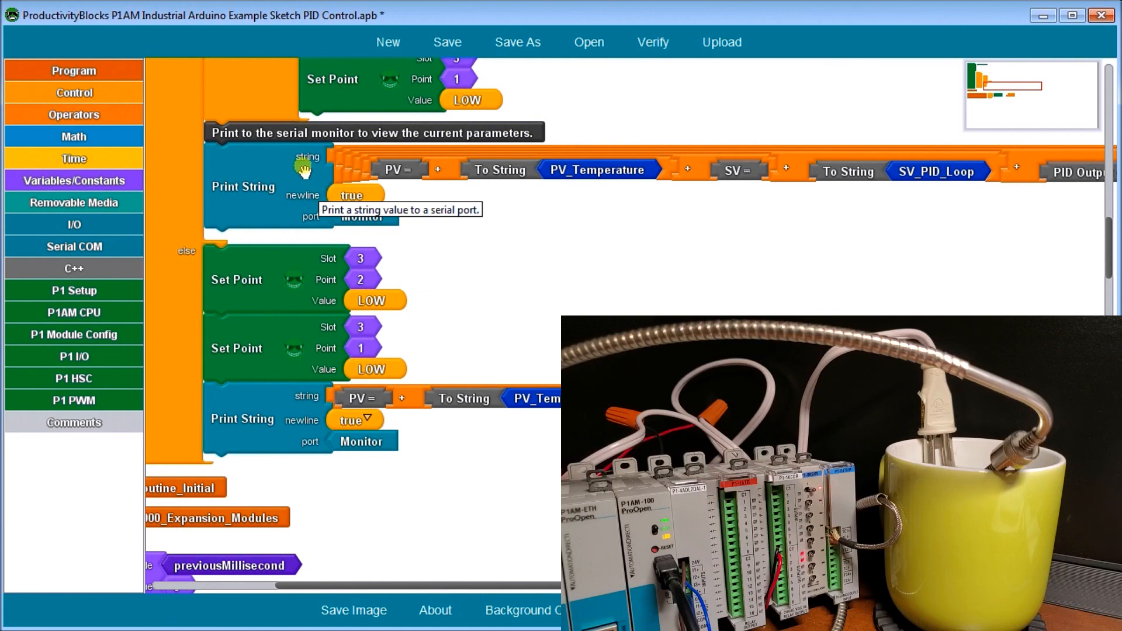
mouse_move(285, 179)
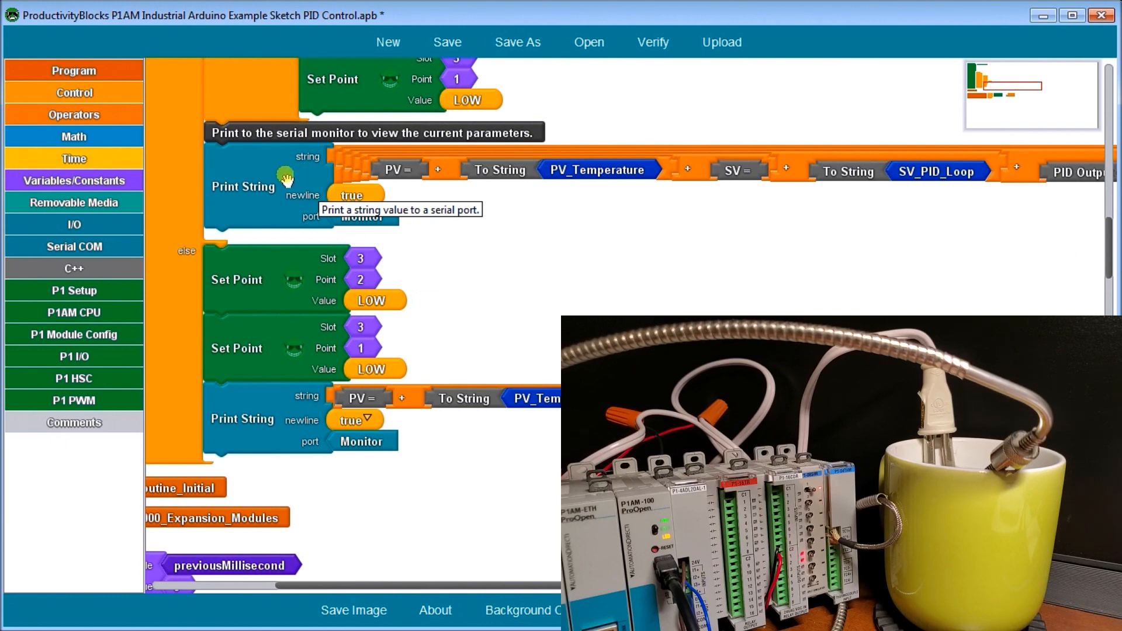
scroll("down", 3)
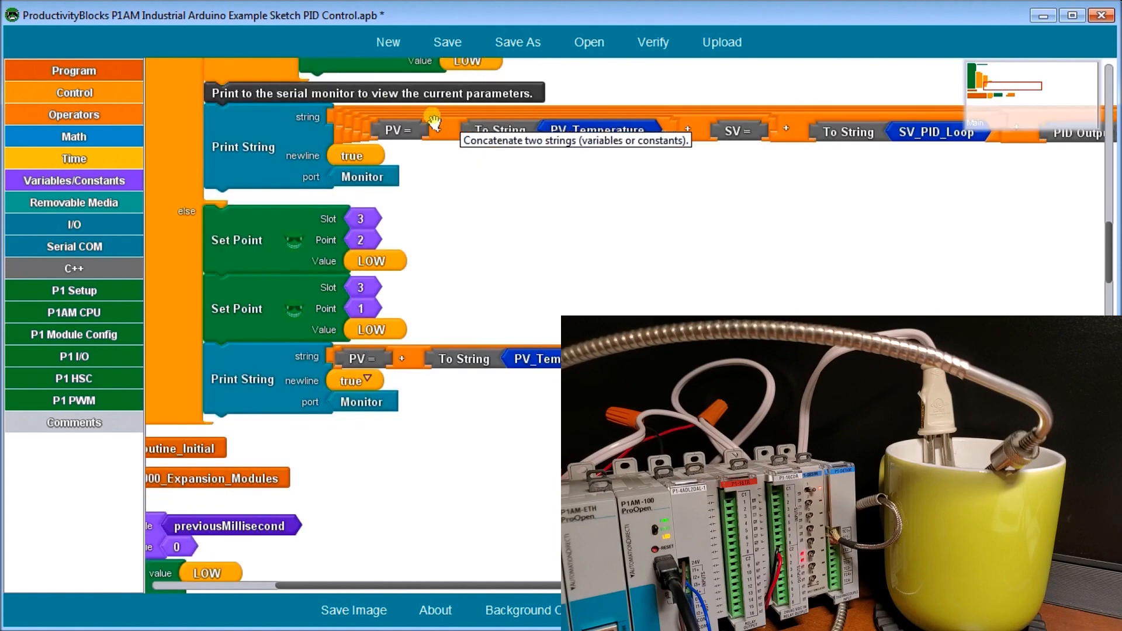
mouse_move(565, 139)
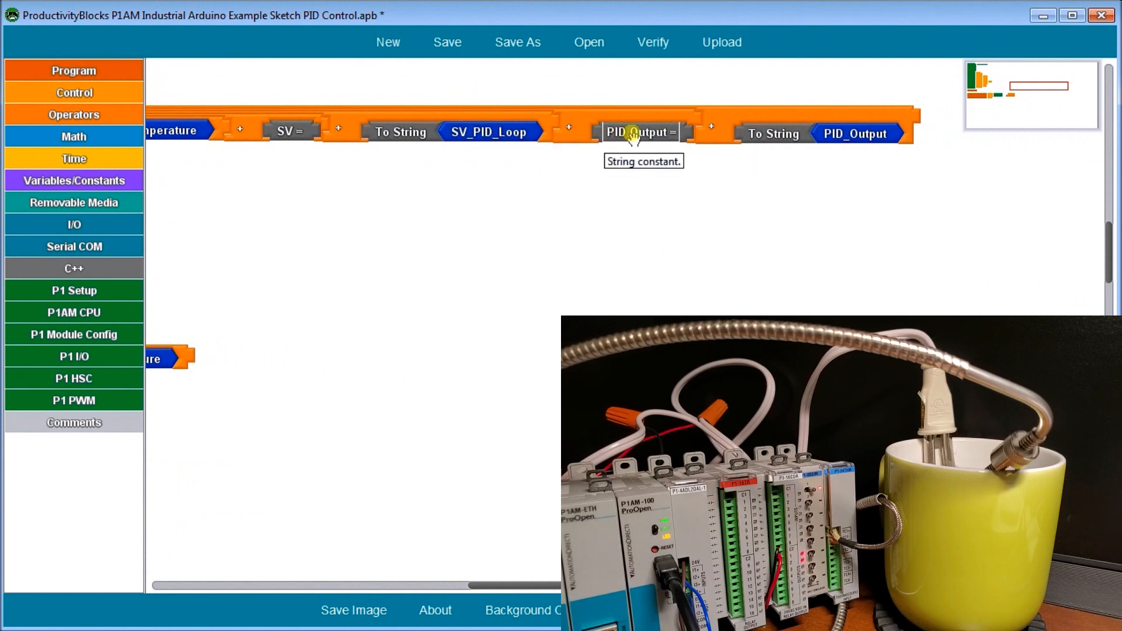
mouse_move(839, 104)
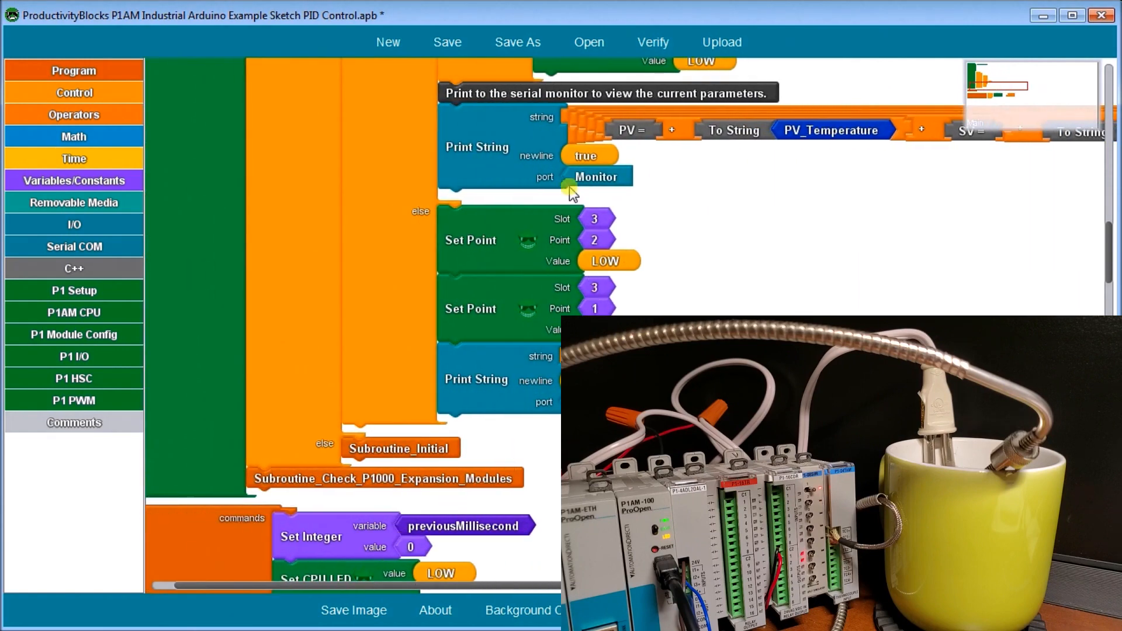
scroll("down", 3)
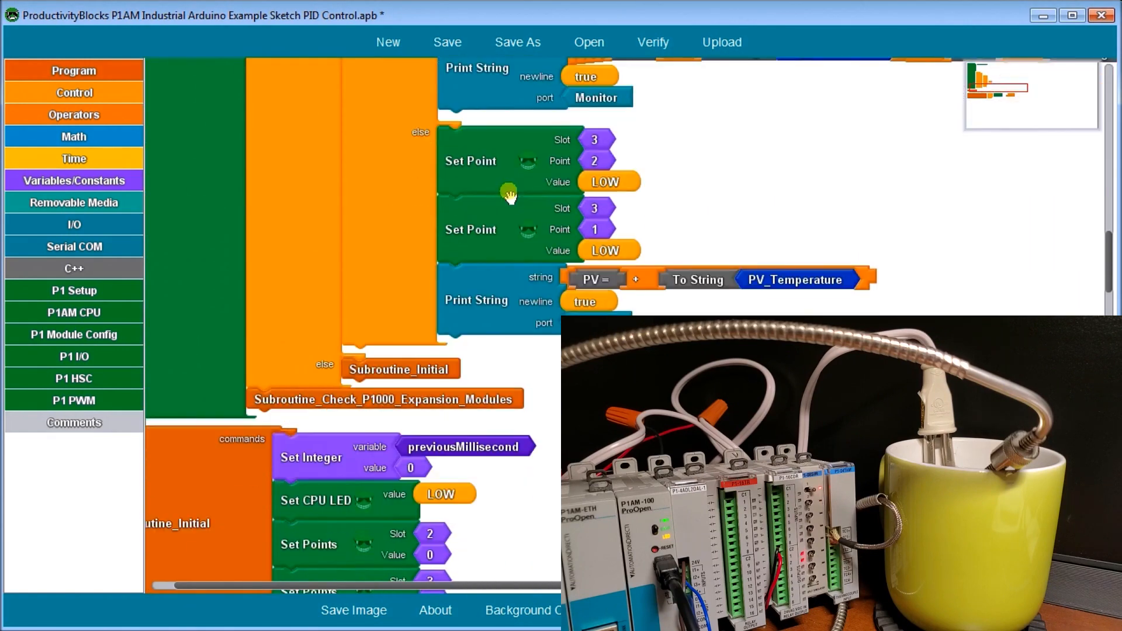
mouse_move(505, 168)
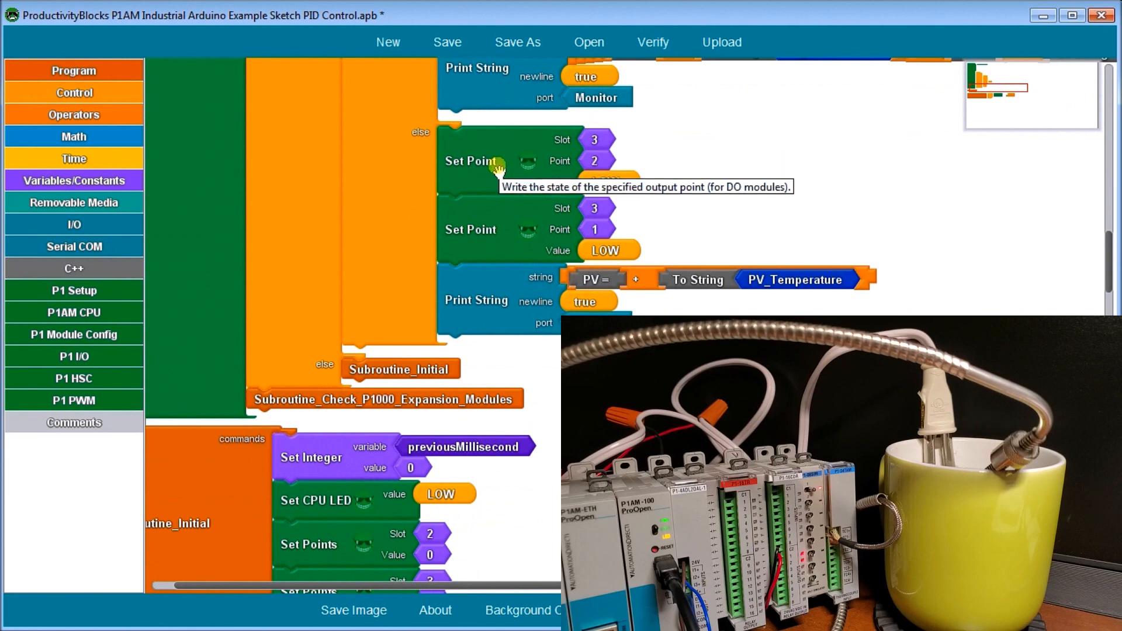
mouse_move(671, 161)
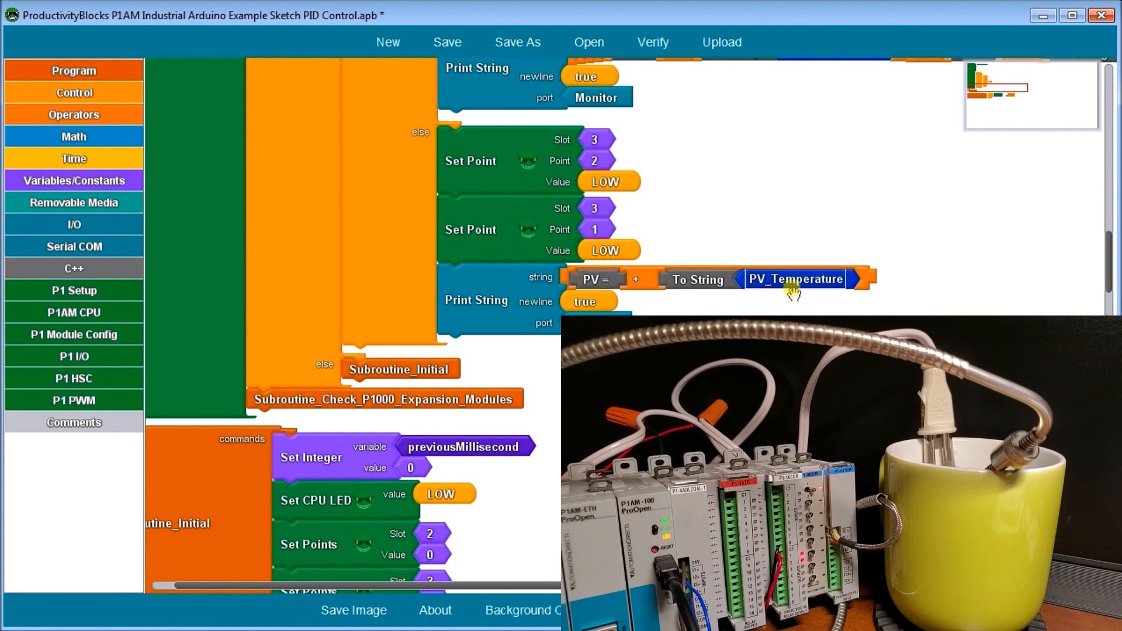
mouse_move(642, 280)
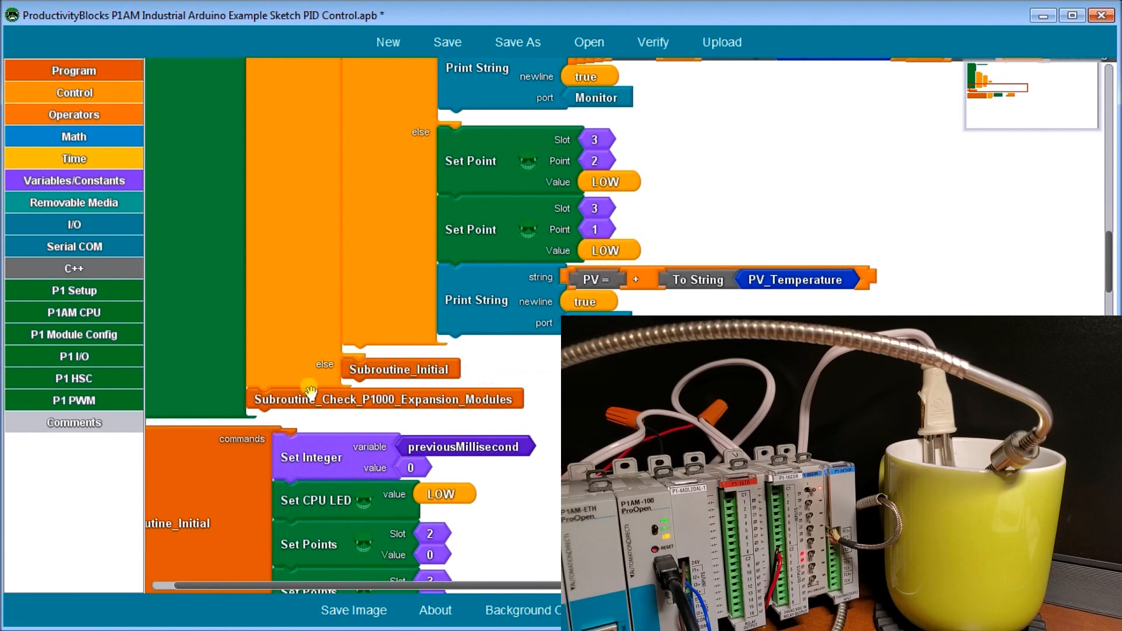
mouse_move(311, 390)
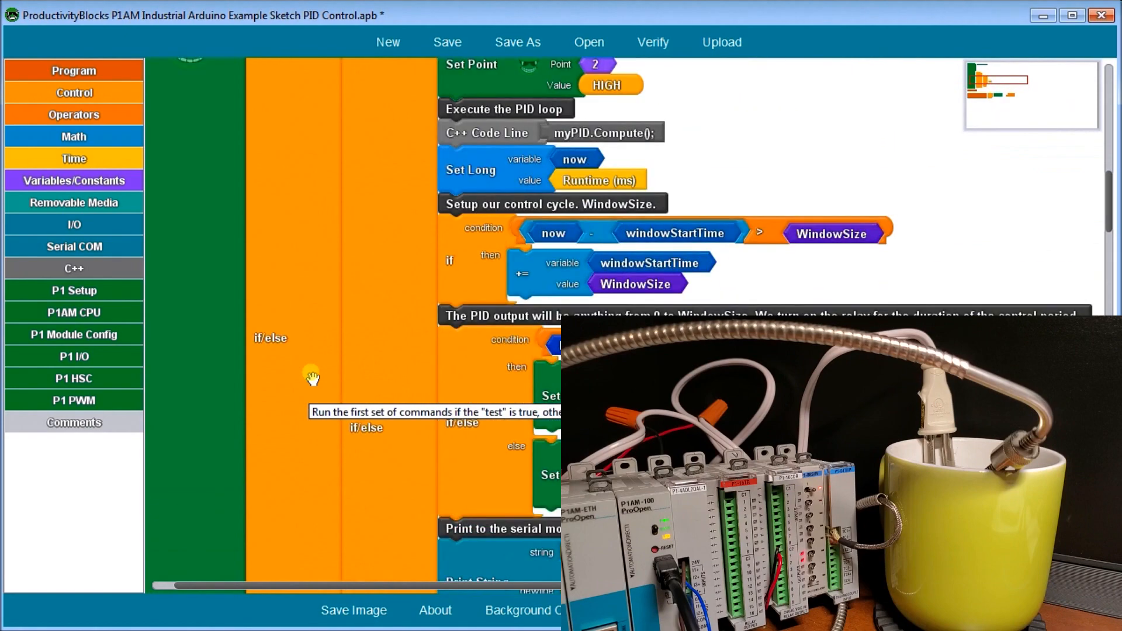
left_click(653, 42)
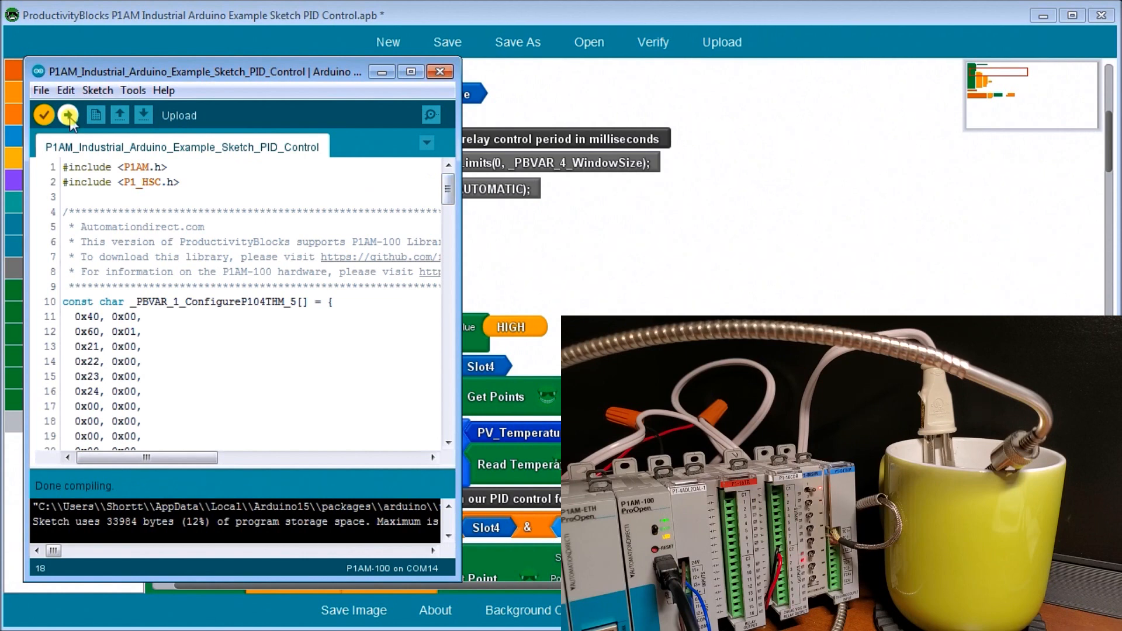
- Upload the sketch to the P1AM-100 and view PV, SV and PID Output in the serial monitor
left_click(68, 114)
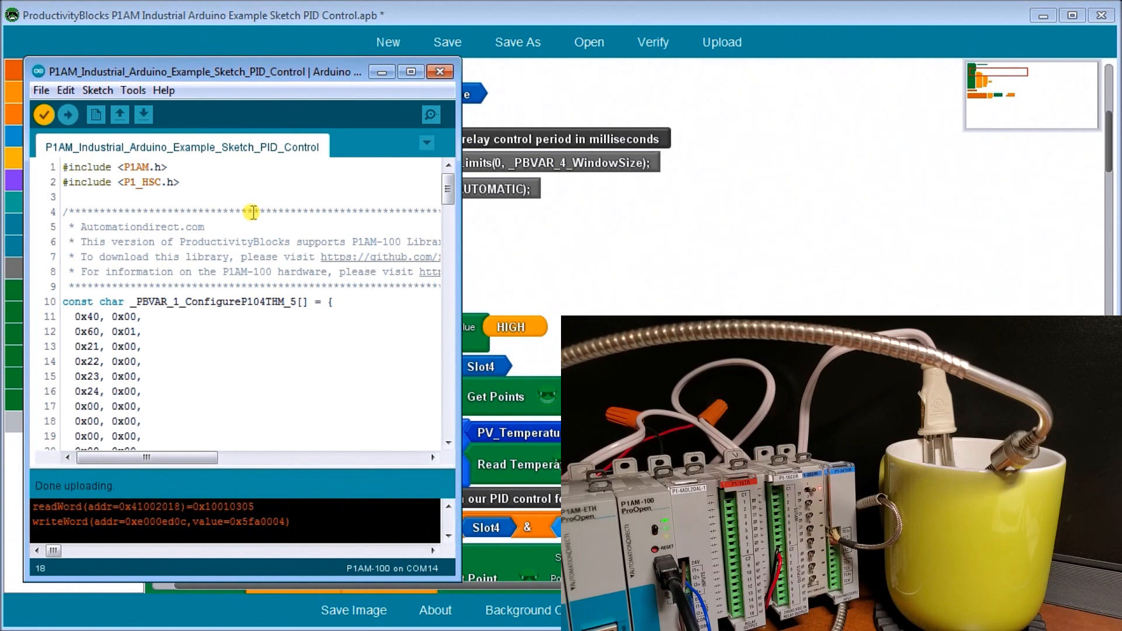
mouse_move(387, 104)
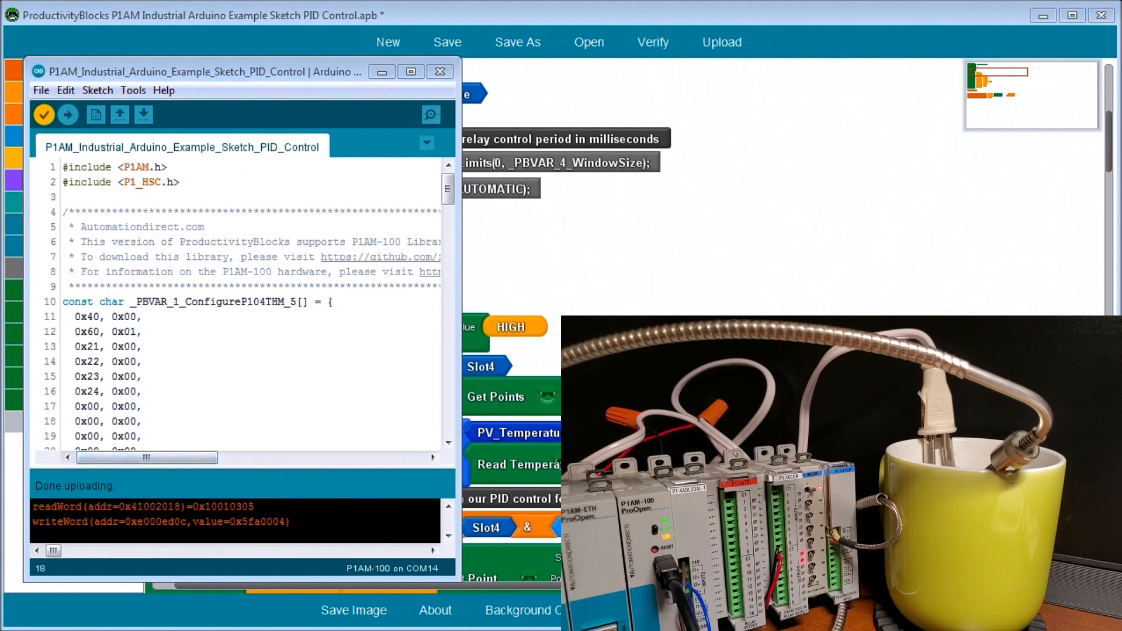
left_click(430, 115)
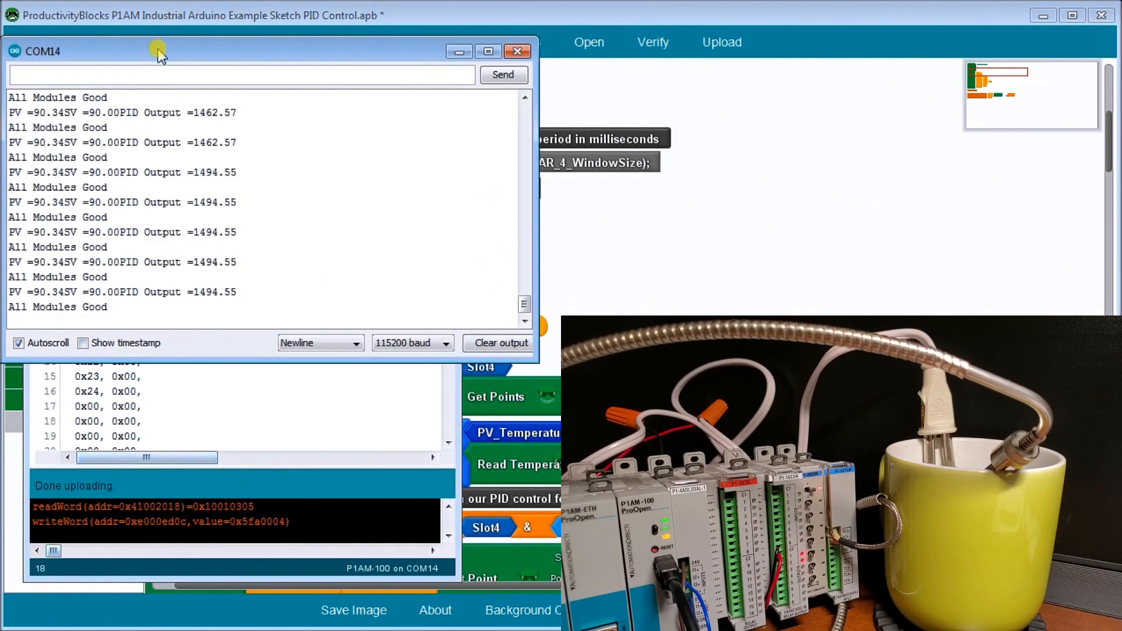